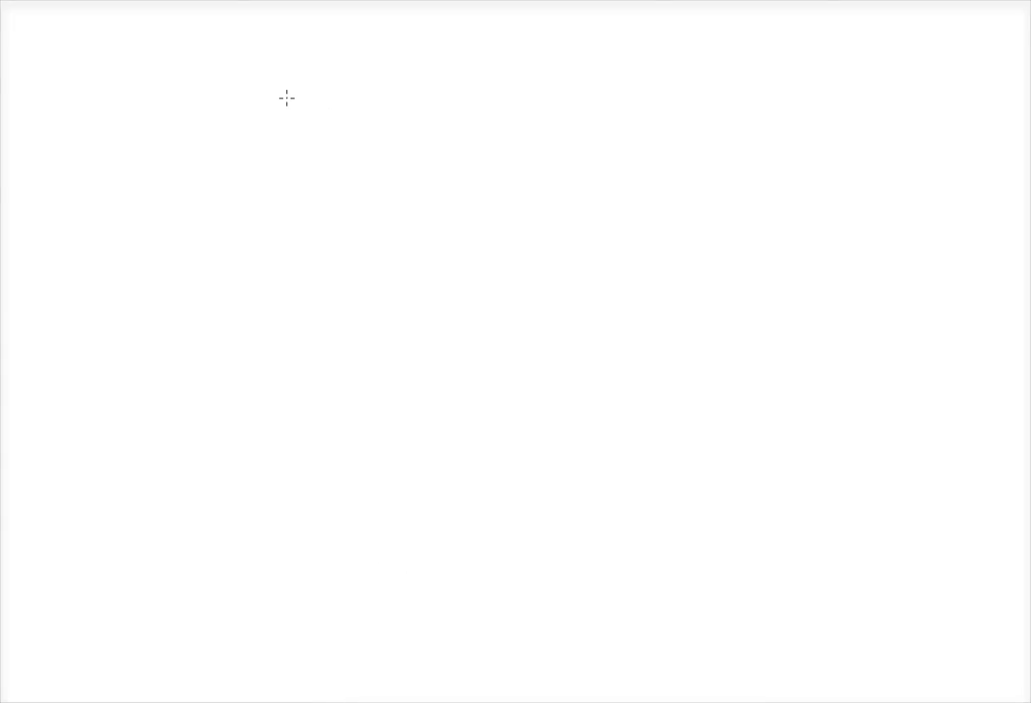
{"action": "mouse_move", "coordinate": [149, 95]}
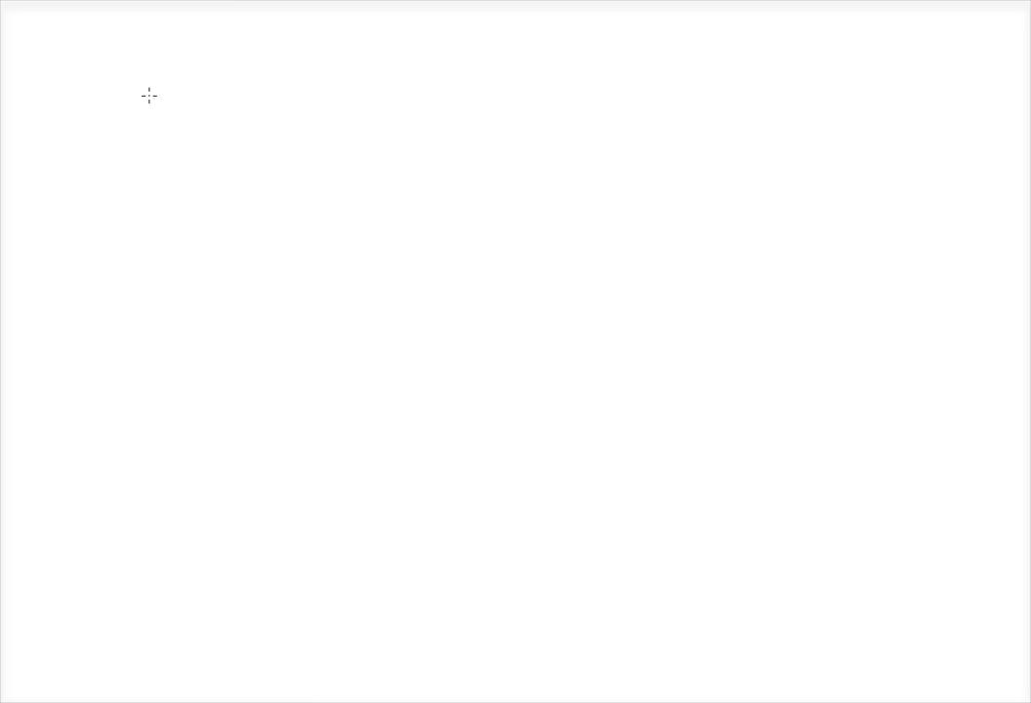
Write the equation 'V = λ · Freq' at the top left of the page.
{"action": "type", "text": "V ="}
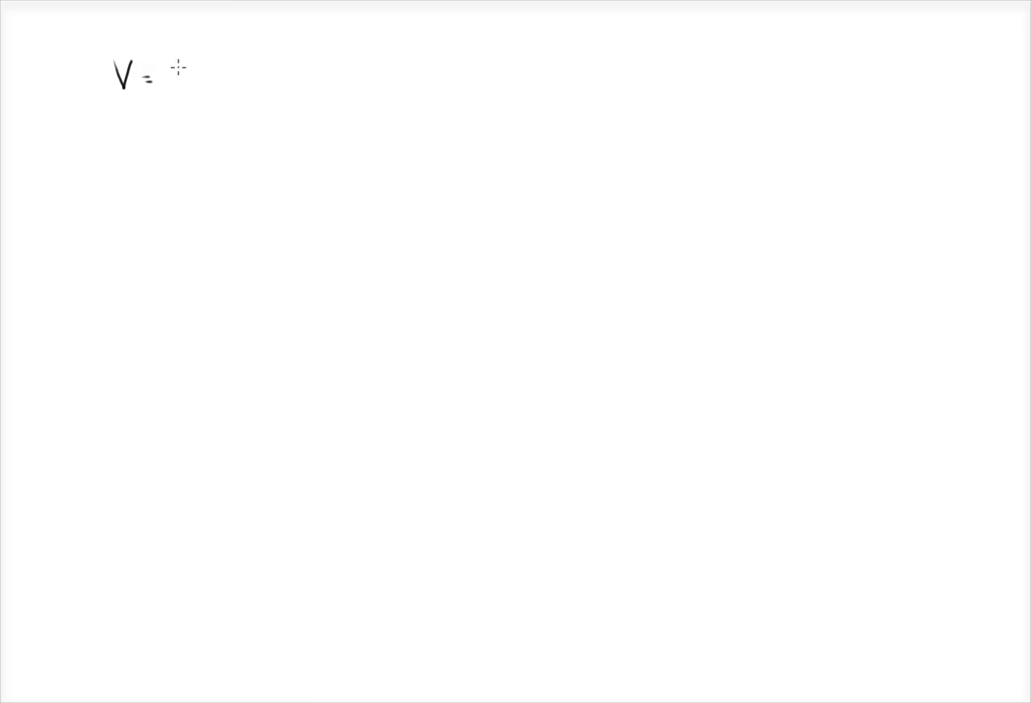
{"action": "type", "text": "λ"}
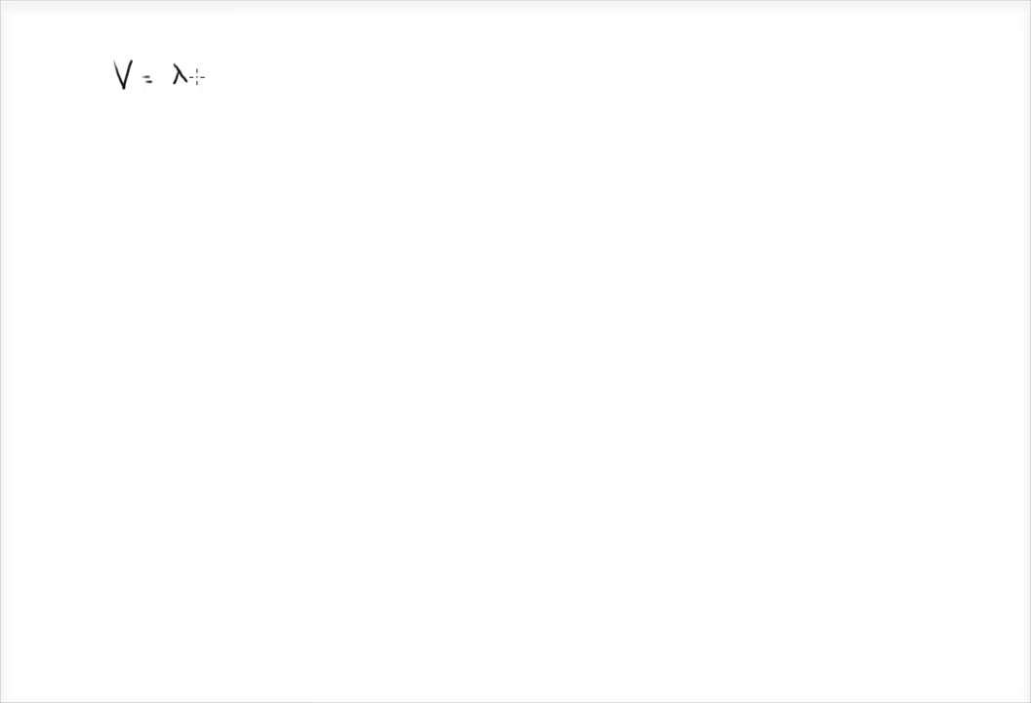
{"action": "type", "text": "·t"}
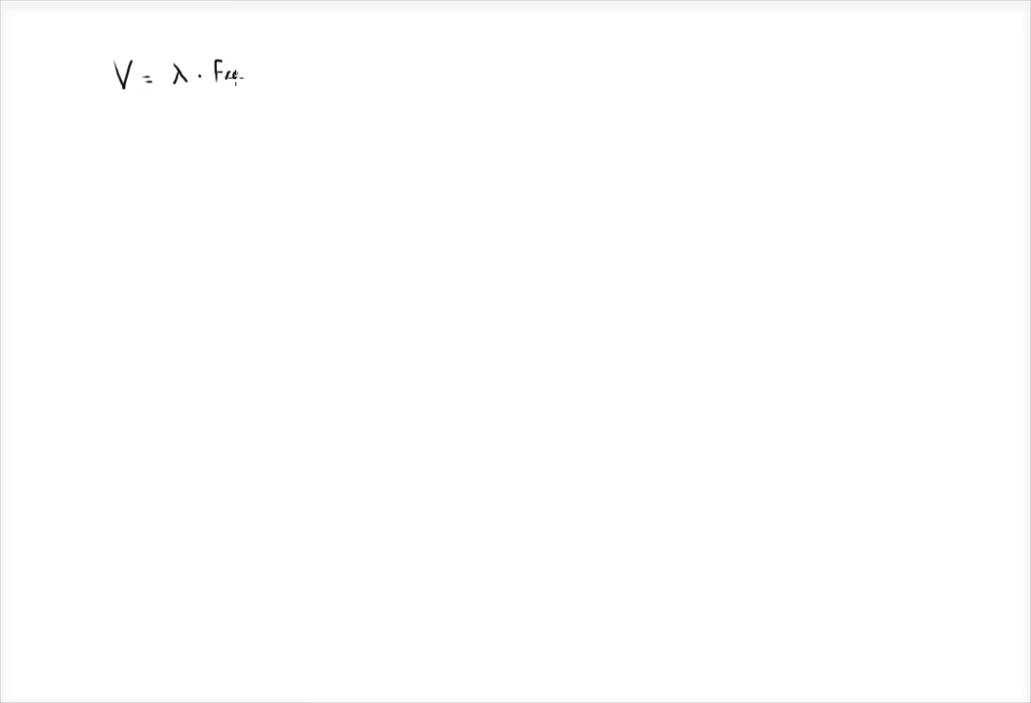
{"action": "type", "text": "Freq"}
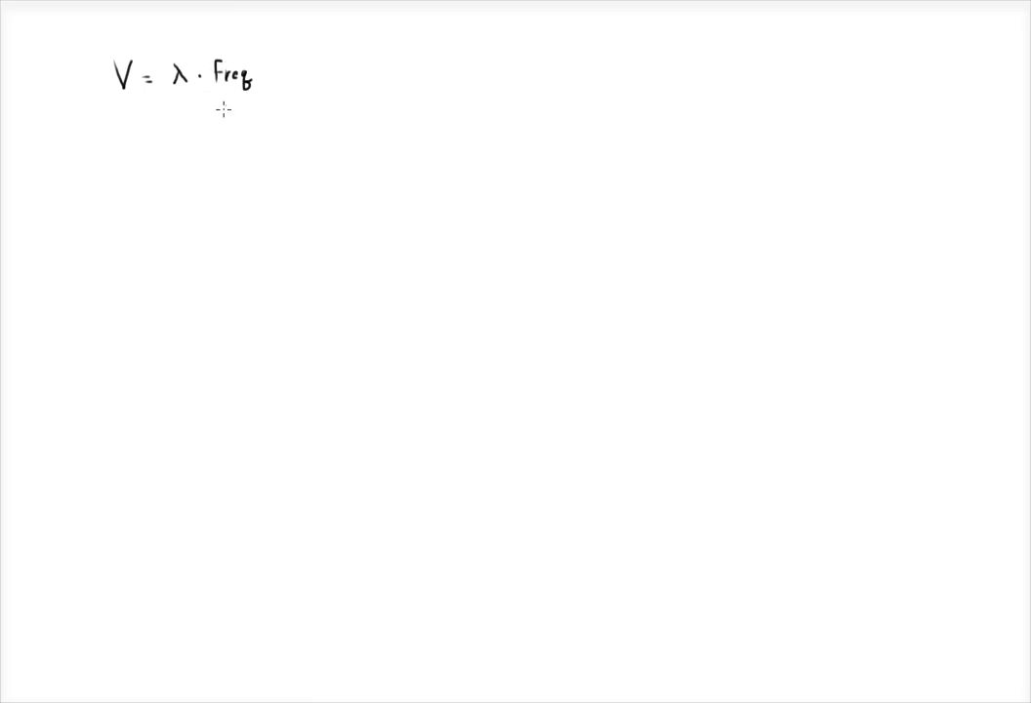
{"action": "mouse_move", "coordinate": [107, 32]}
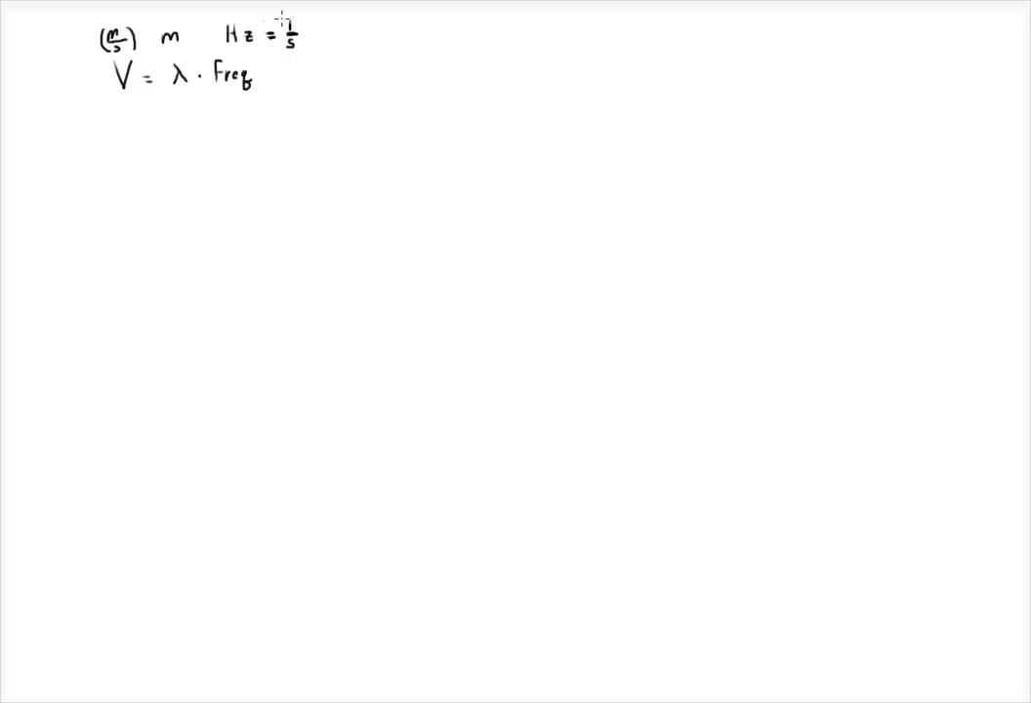
{"action": "mouse_move", "coordinate": [223, 212]}
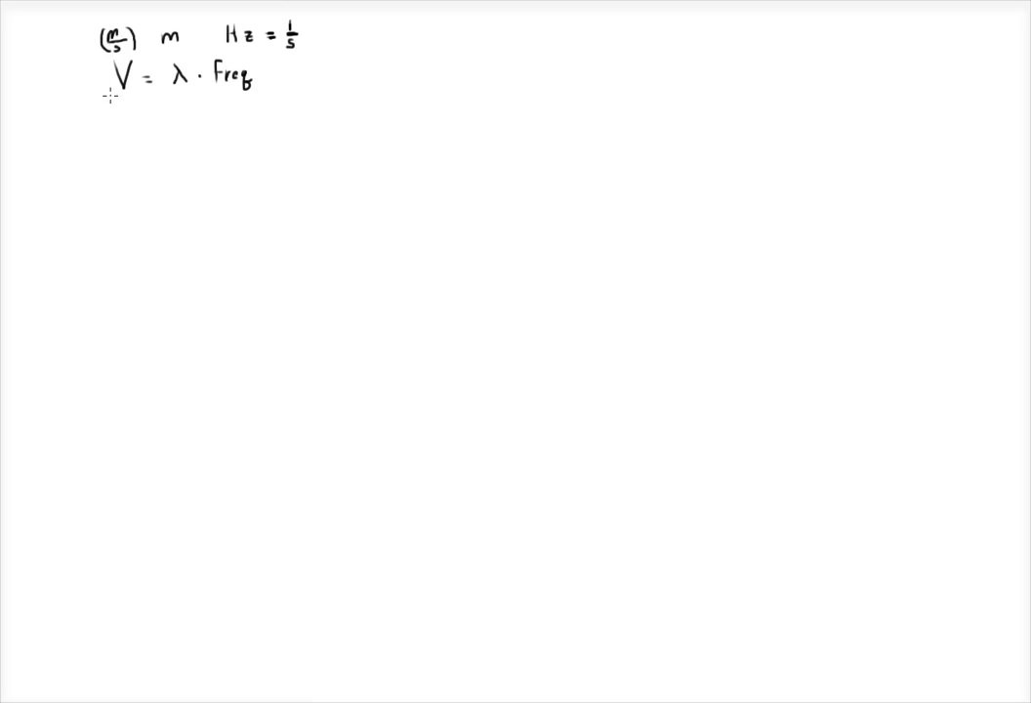
Underline the V = λ · Freq formula with a pen stroke.
{"action": "left_click_drag", "start_coordinate": [113, 92], "coordinate": [235, 93]}
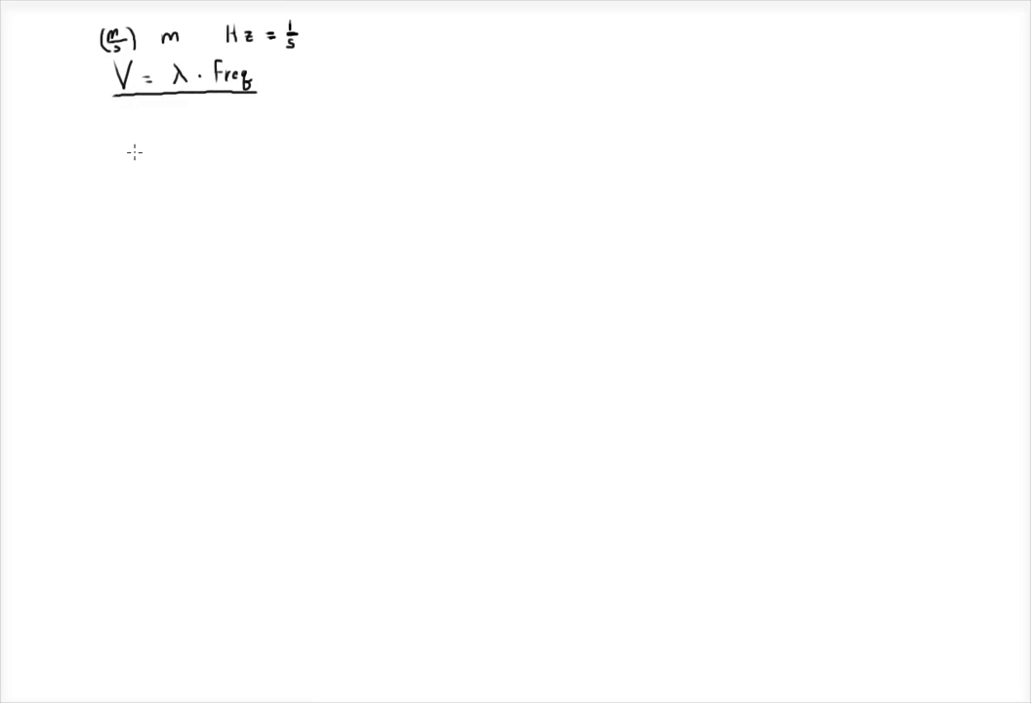
{"action": "mouse_move", "coordinate": [66, 152]}
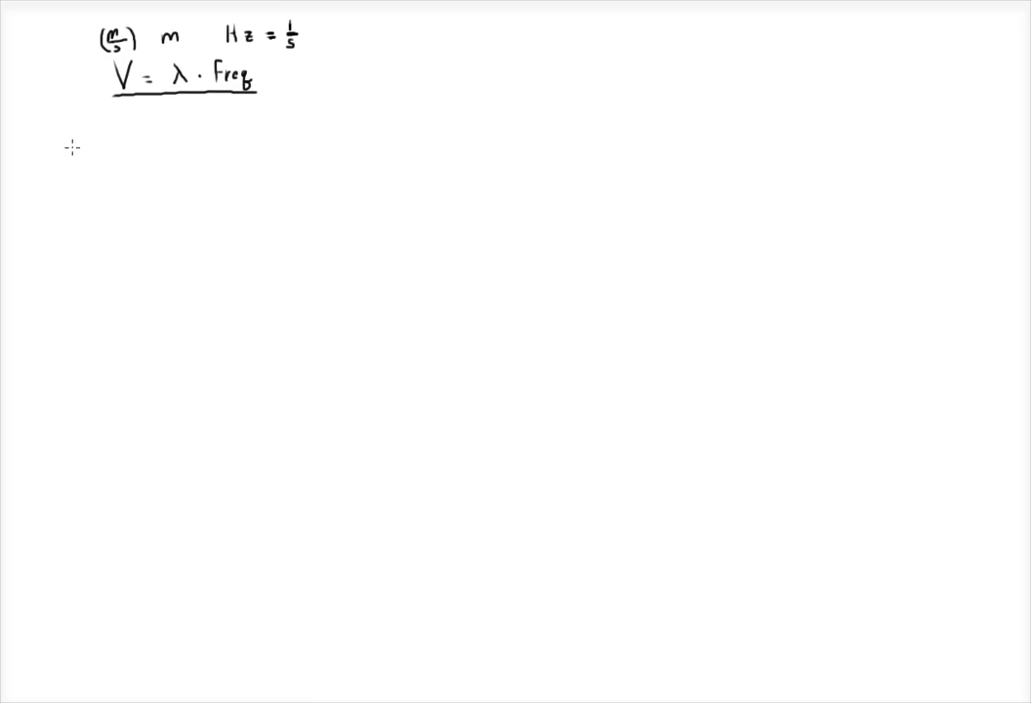
{"action": "mouse_move", "coordinate": [220, 56]}
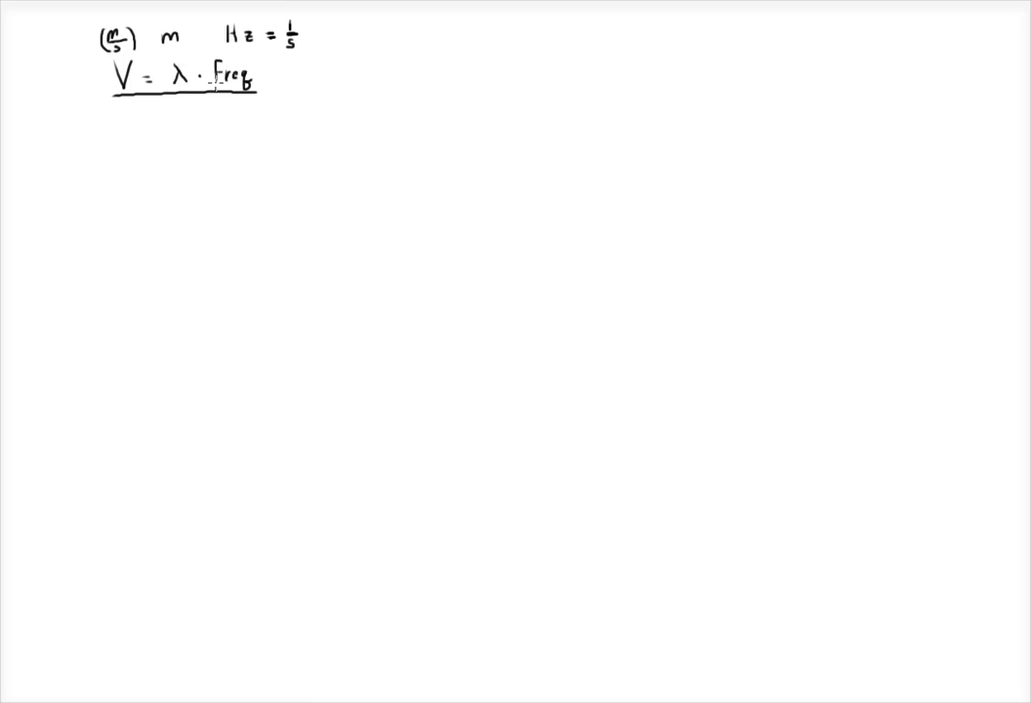
{"action": "mouse_move", "coordinate": [106, 148]}
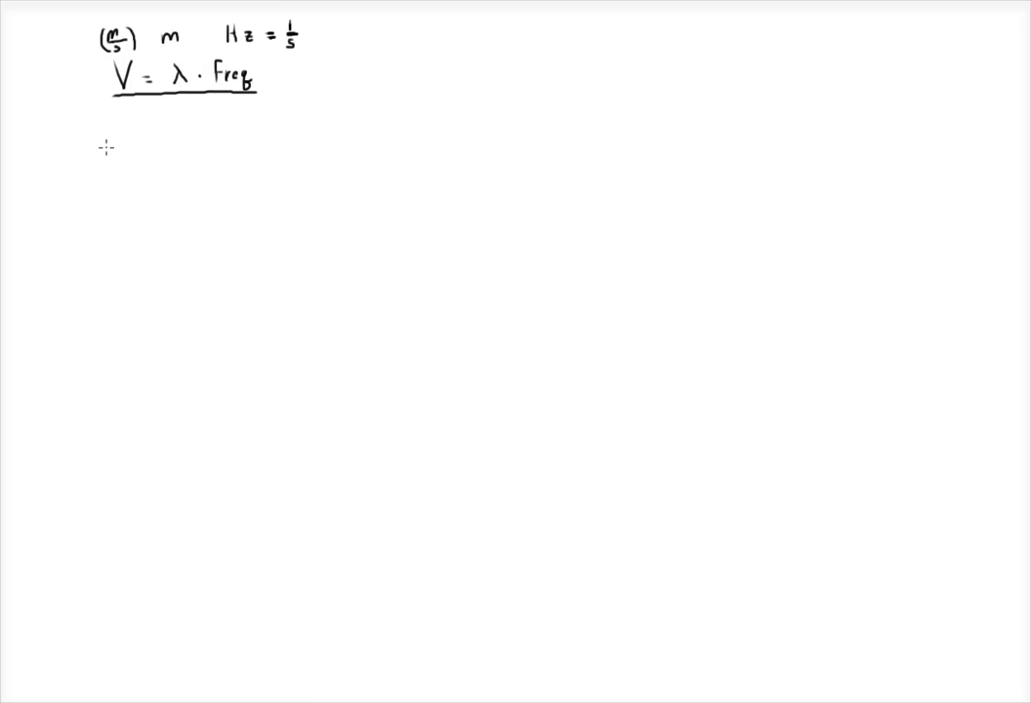
{"action": "mouse_move", "coordinate": [89, 170]}
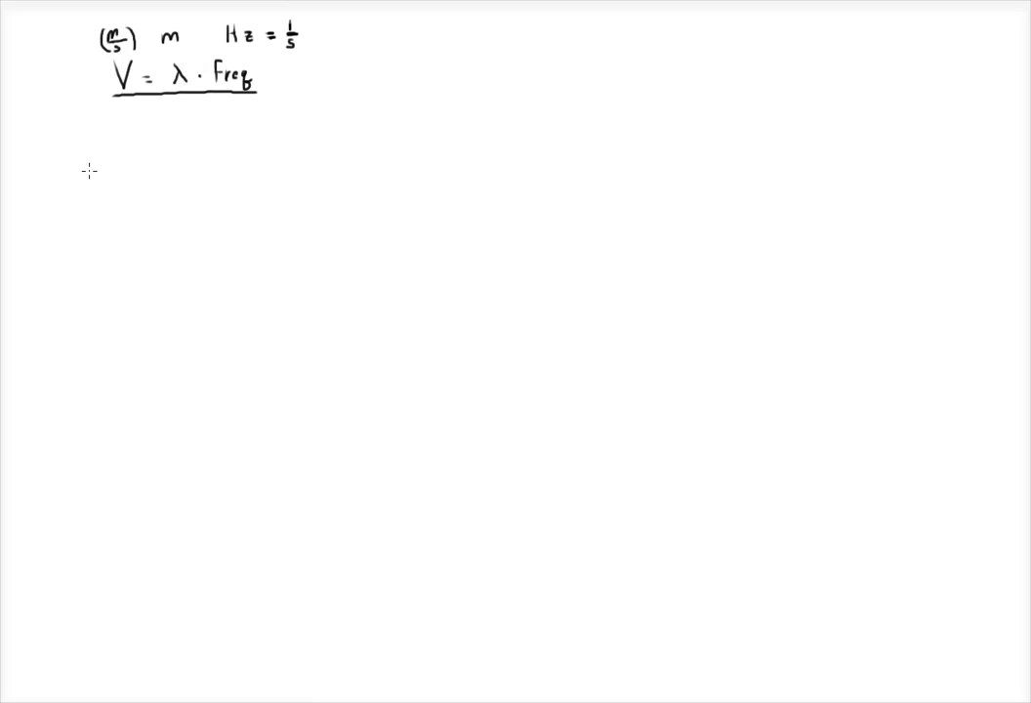
Write the example '12 m/s = 1 m · 12 Hz' below the underlined formula.
{"action": "left_click", "coordinate": [83, 169]}
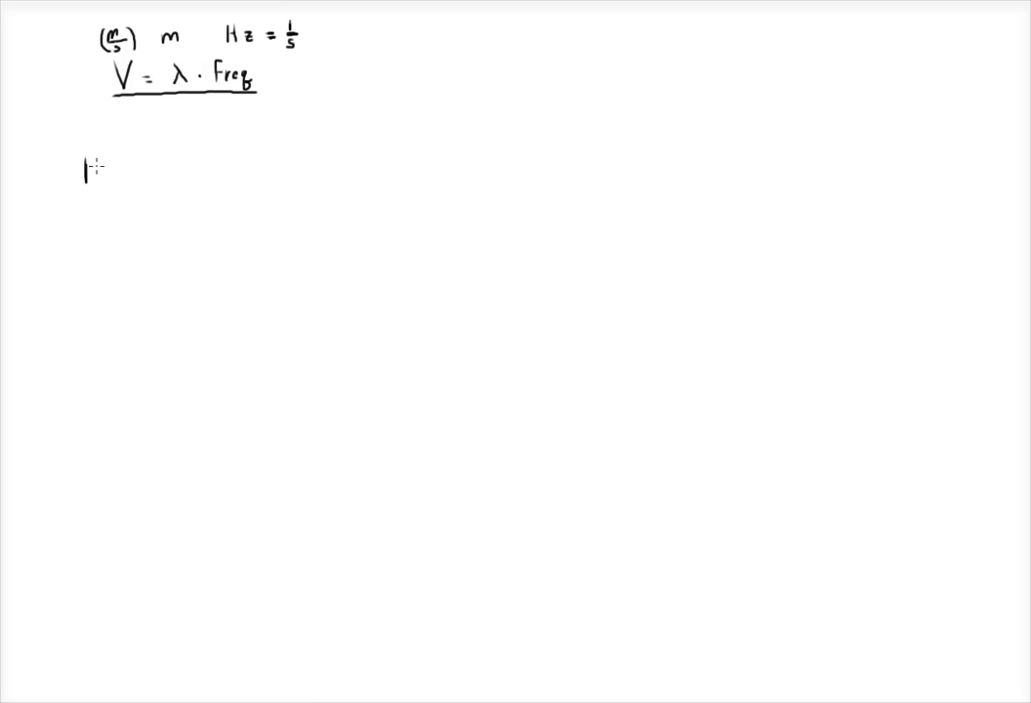
{"action": "type", "text": "12 m"}
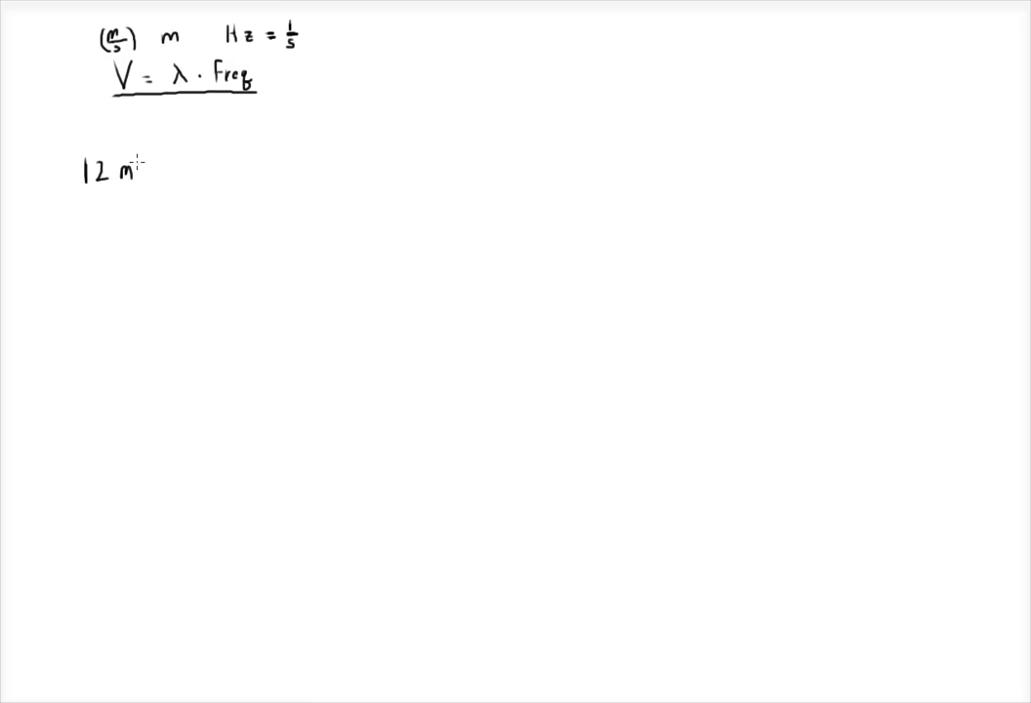
{"action": "type", "text": "/s"}
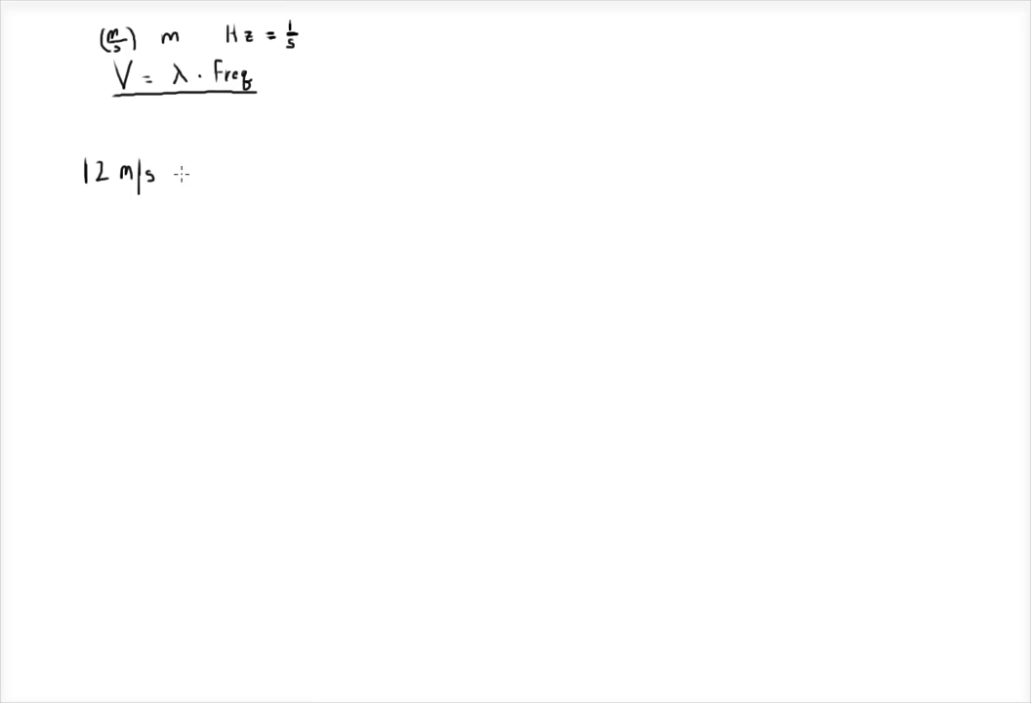
{"action": "mouse_move", "coordinate": [184, 169]}
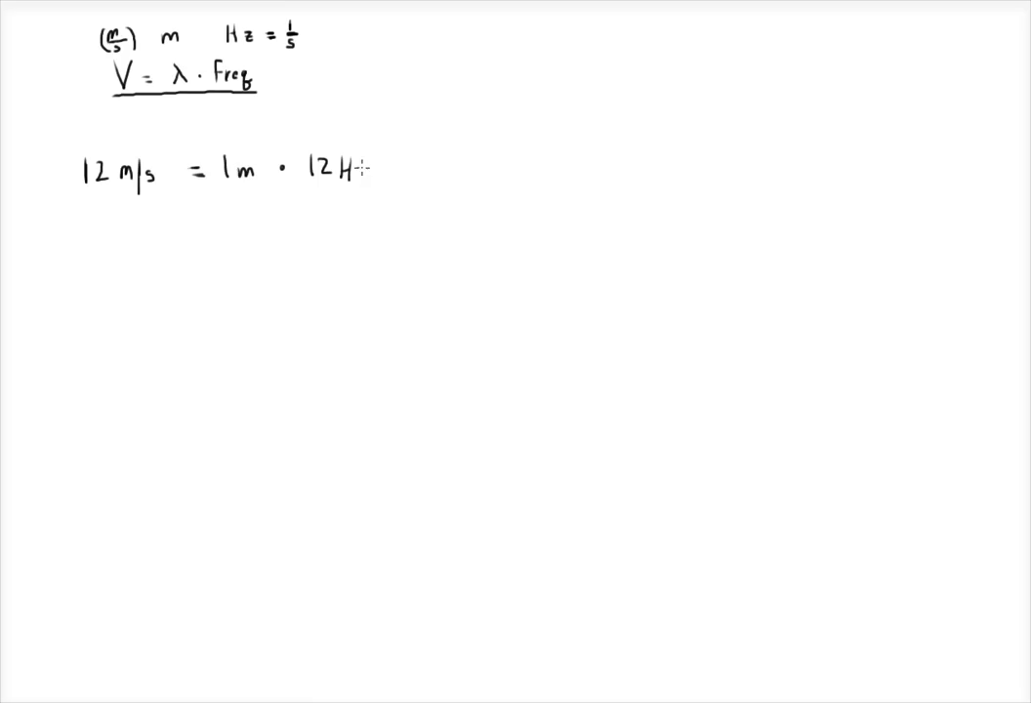
{"action": "type", "text": "Hz"}
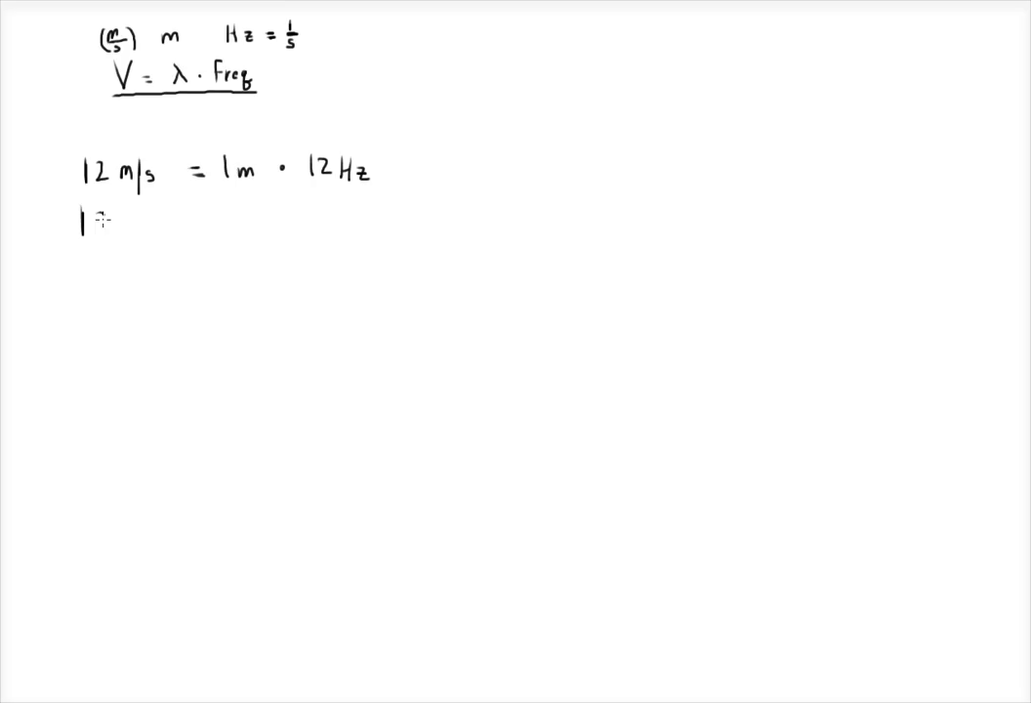
Add the rows '12 m/s = 2 m · 6 Hz' and '3 m · 4 Hz'.
{"action": "type", "text": "12 m/s"}
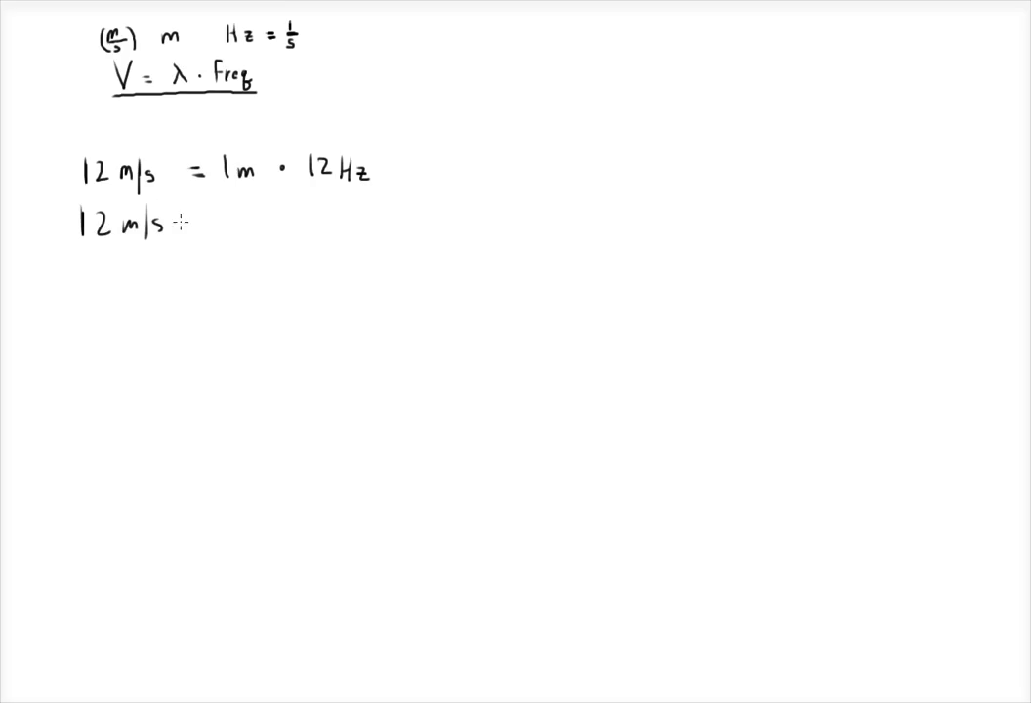
{"action": "type", "text": "= 2"}
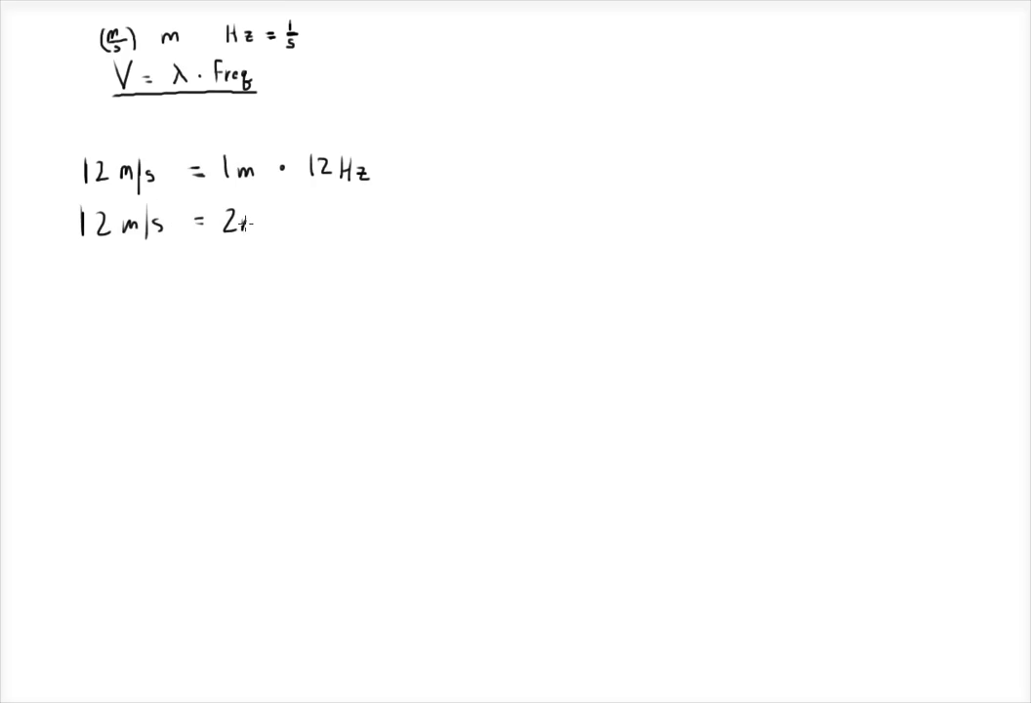
{"action": "type", "text": "m · 6"}
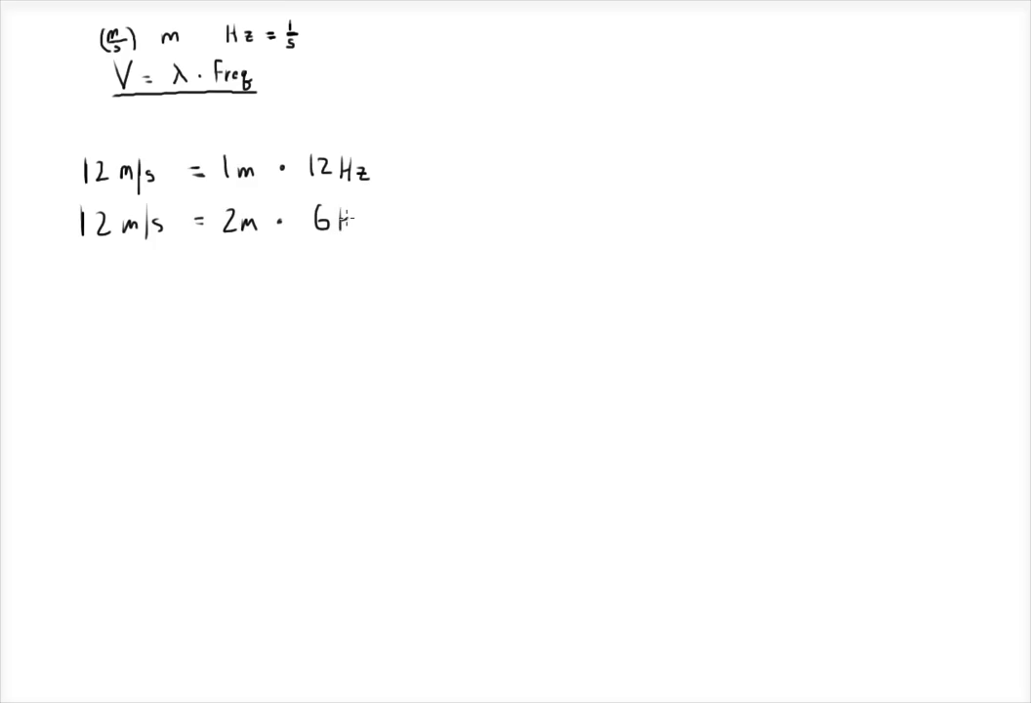
{"action": "type", "text": "Hz"}
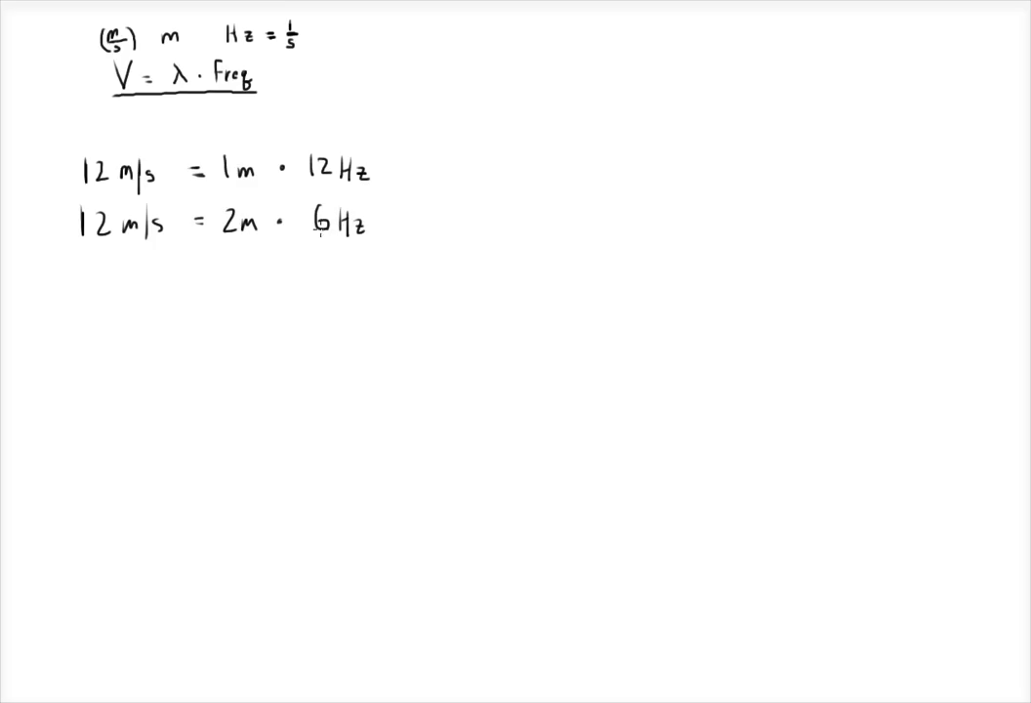
{"action": "mouse_move", "coordinate": [314, 239]}
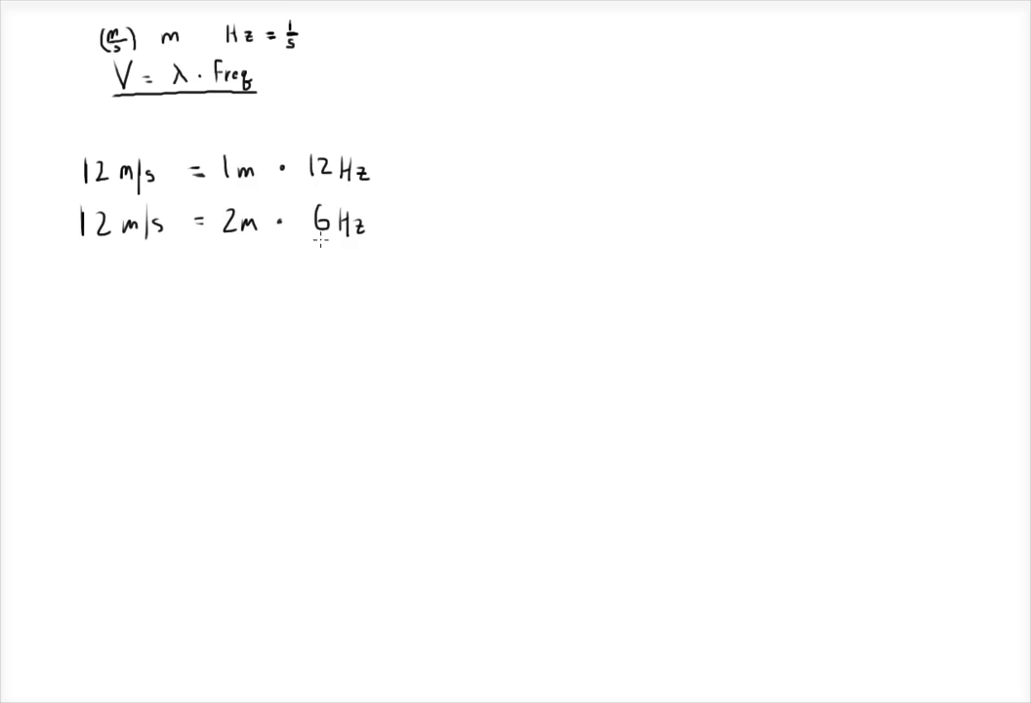
{"action": "mouse_move", "coordinate": [577, 216]}
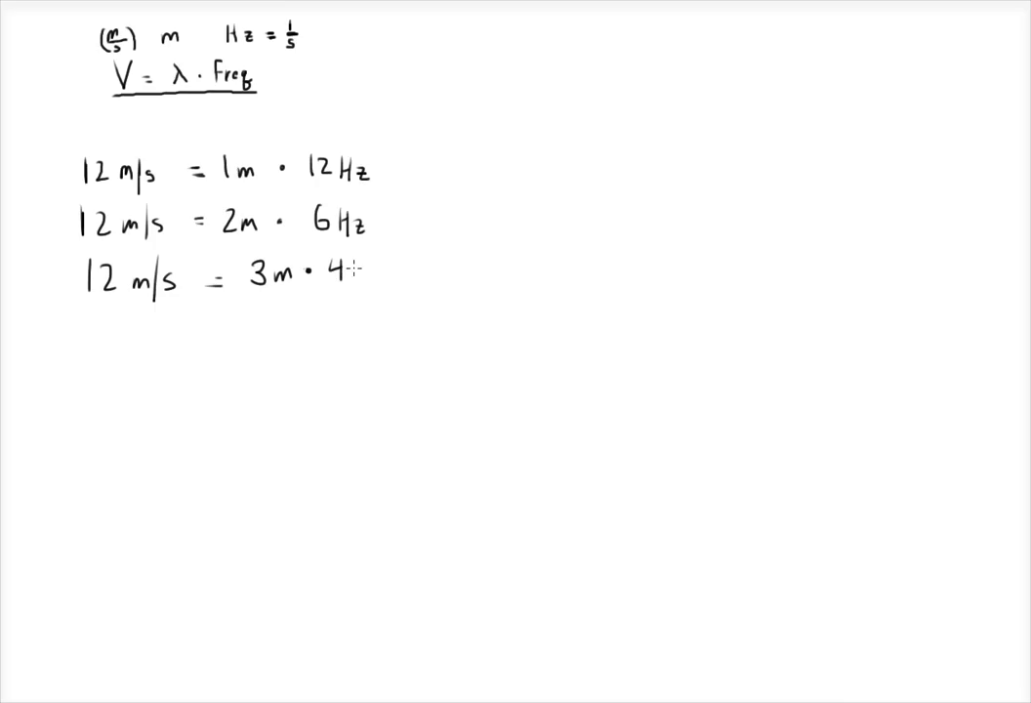
{"action": "type", "text": "Hz"}
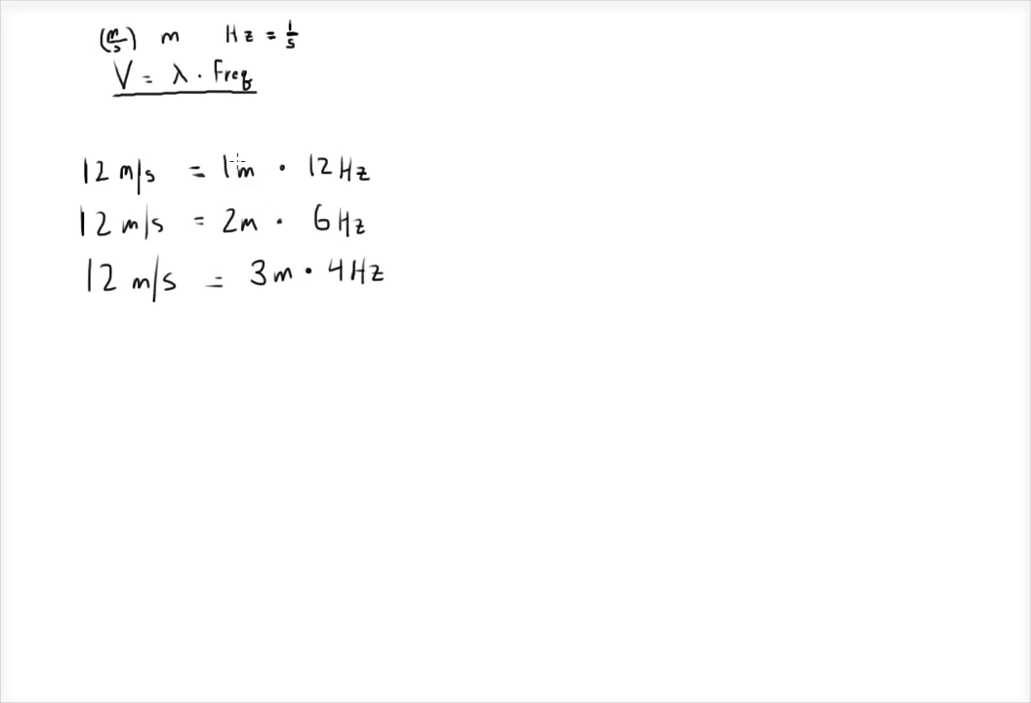
{"action": "mouse_move", "coordinate": [329, 207]}
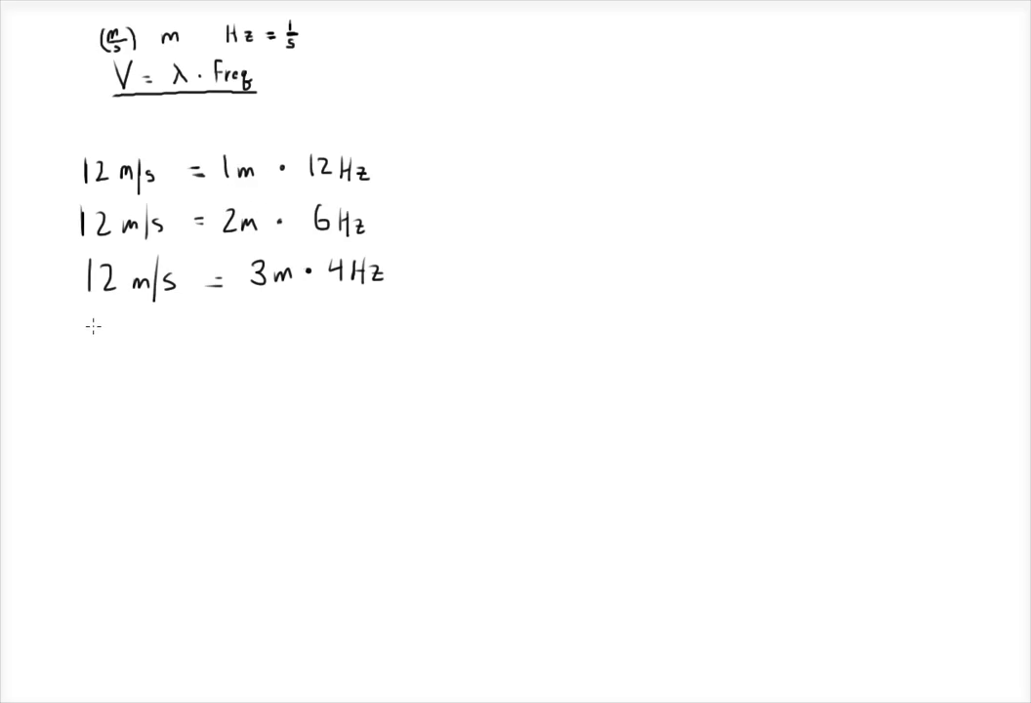
Write rows '12 m/s = 4 m · 3 Hz', '6 m · 2 Hz' and '12 m · 1 Hz'.
{"action": "type", "text": "12 m/s ="}
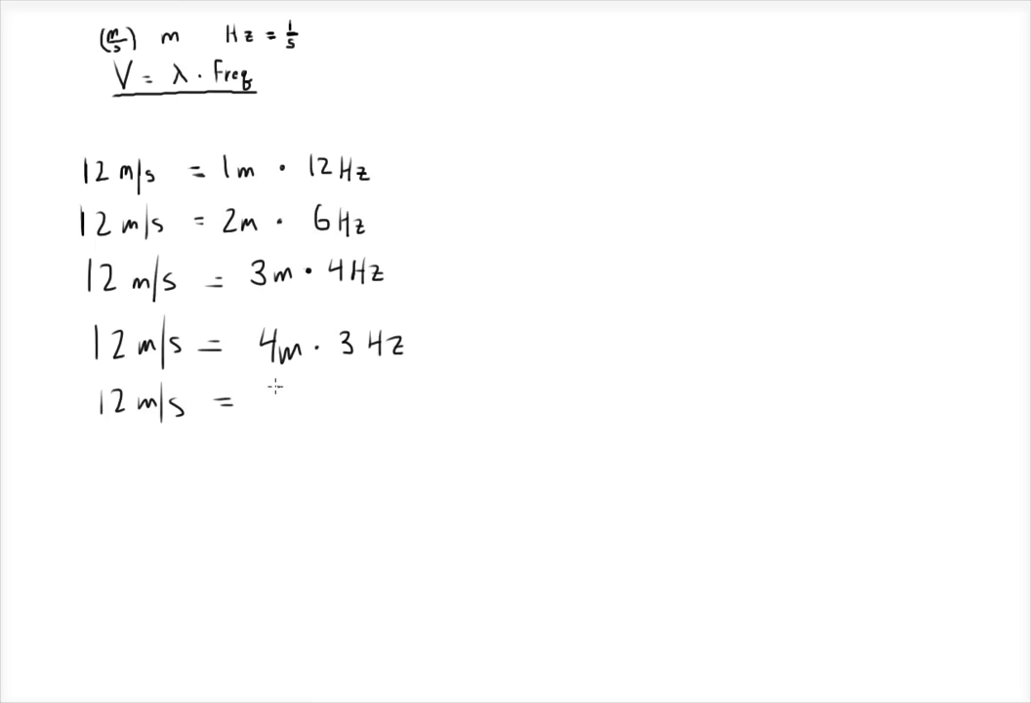
{"action": "type", "text": "6m · 2Hz"}
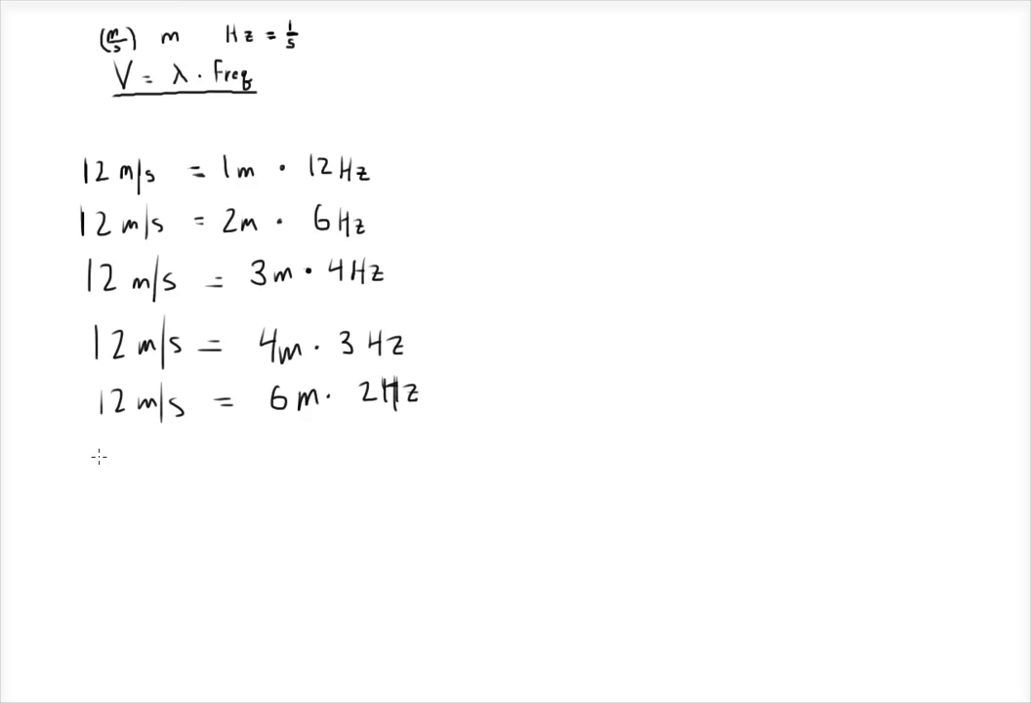
{"action": "type", "text": "12 m/s = 12m · 1Hz"}
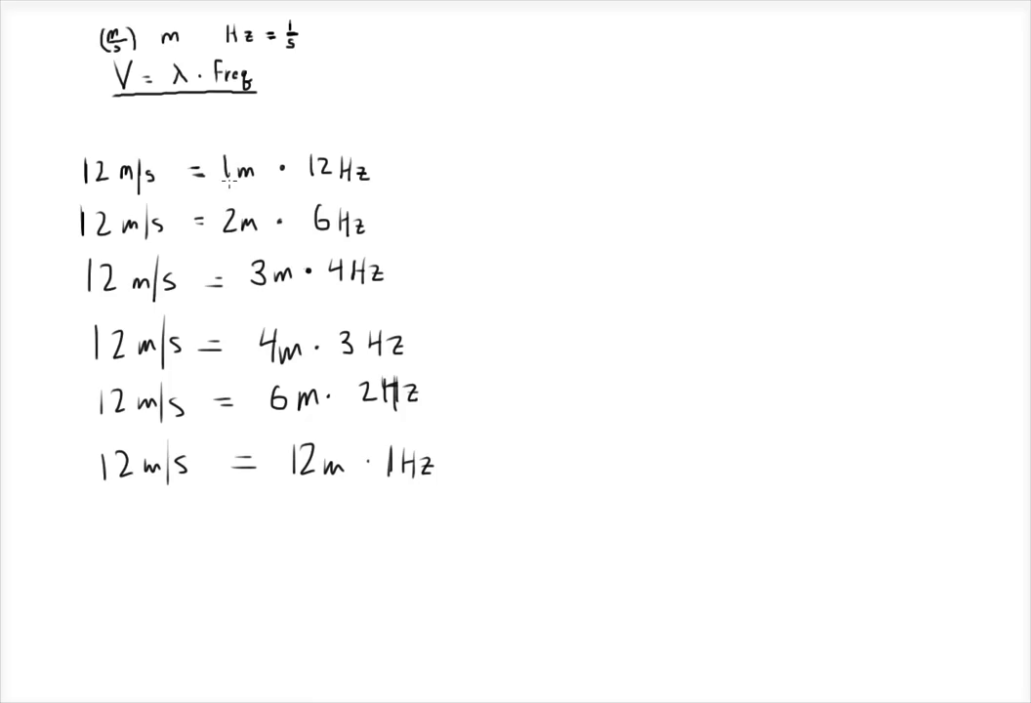
{"action": "mouse_move", "coordinate": [636, 169]}
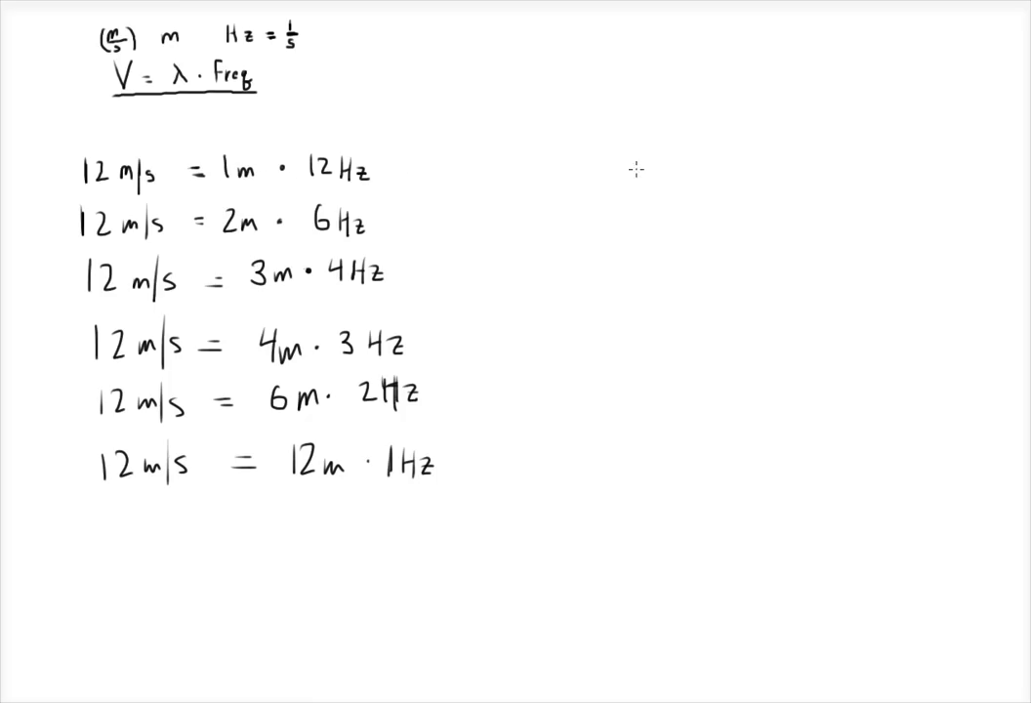
{"action": "mouse_move", "coordinate": [491, 160]}
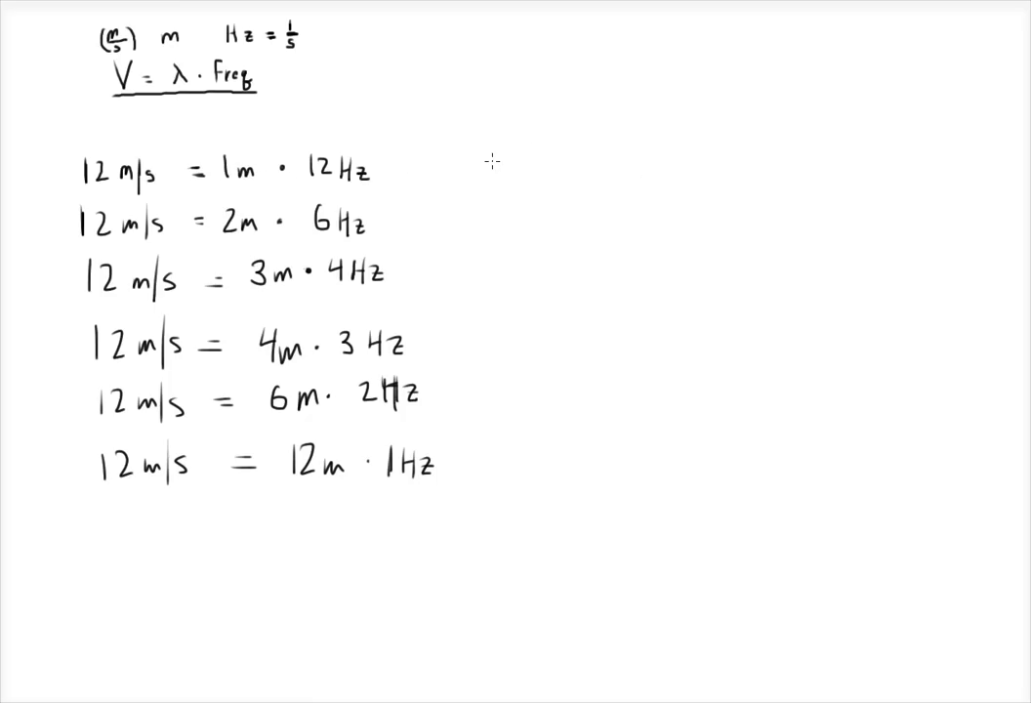
{"action": "mouse_move", "coordinate": [464, 131]}
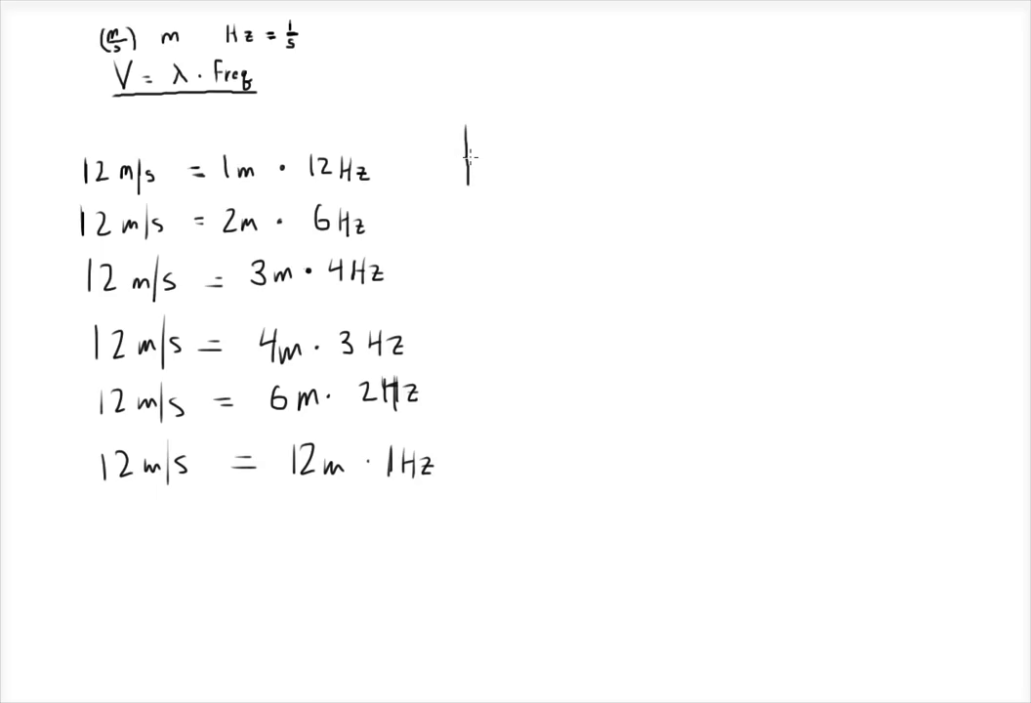
Draw an axis, baseline and a twelve-cycle sine wave beside the equations.
{"action": "left_click_drag", "start_coordinate": [468, 153], "coordinate": [667, 156]}
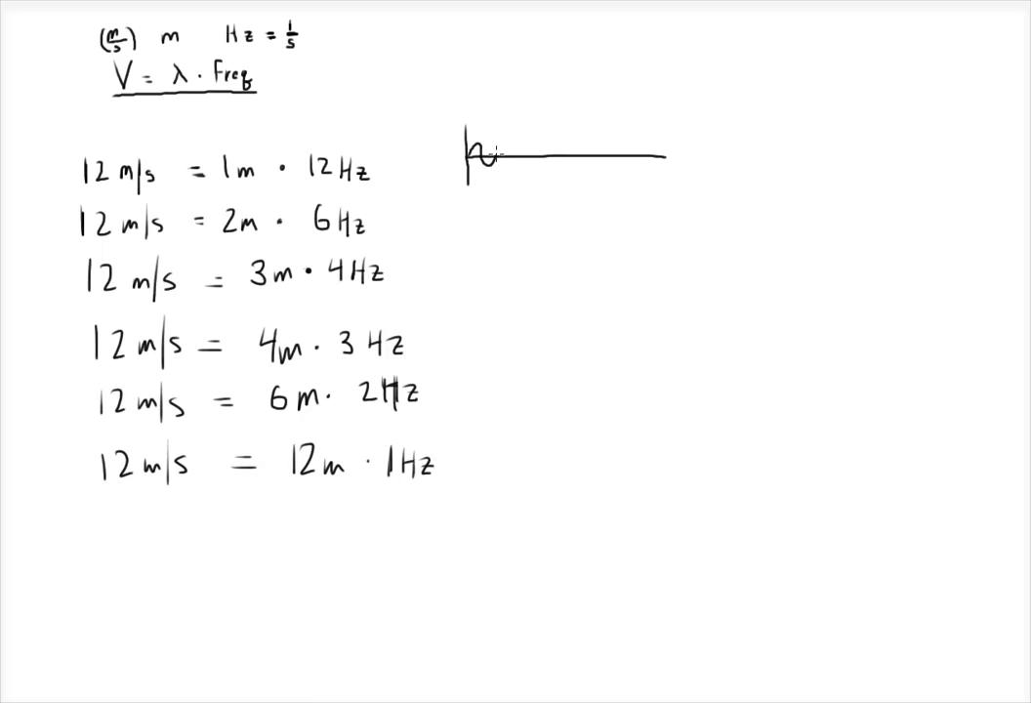
{"action": "left_click_drag", "start_coordinate": [493, 156], "coordinate": [513, 156]}
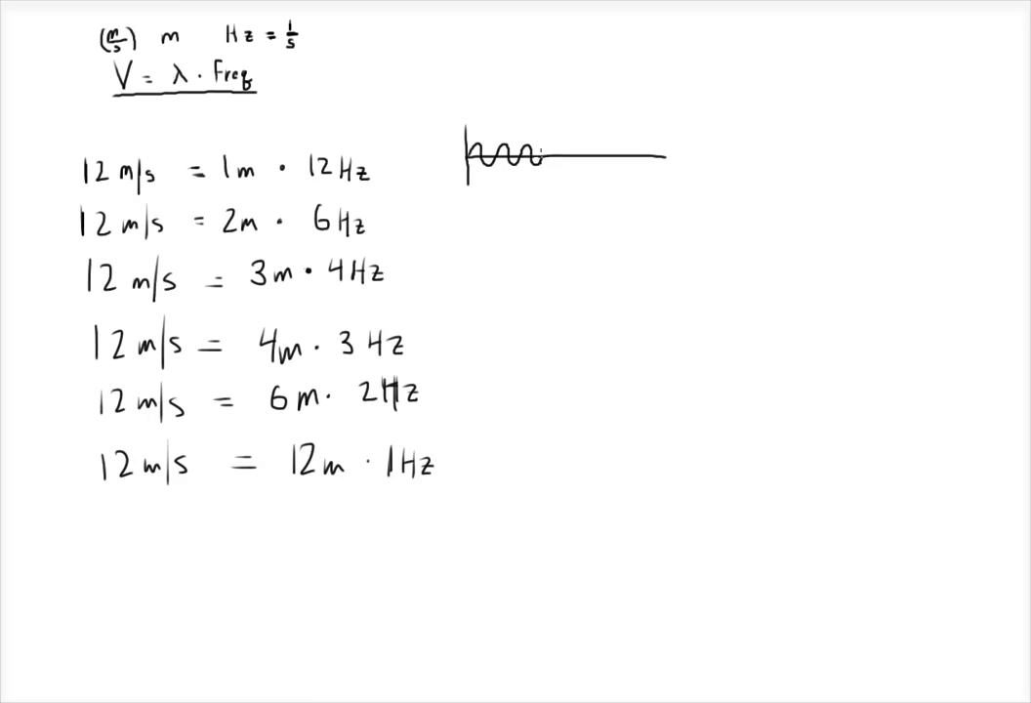
{"action": "left_click_drag", "start_coordinate": [532, 156], "coordinate": [561, 156]}
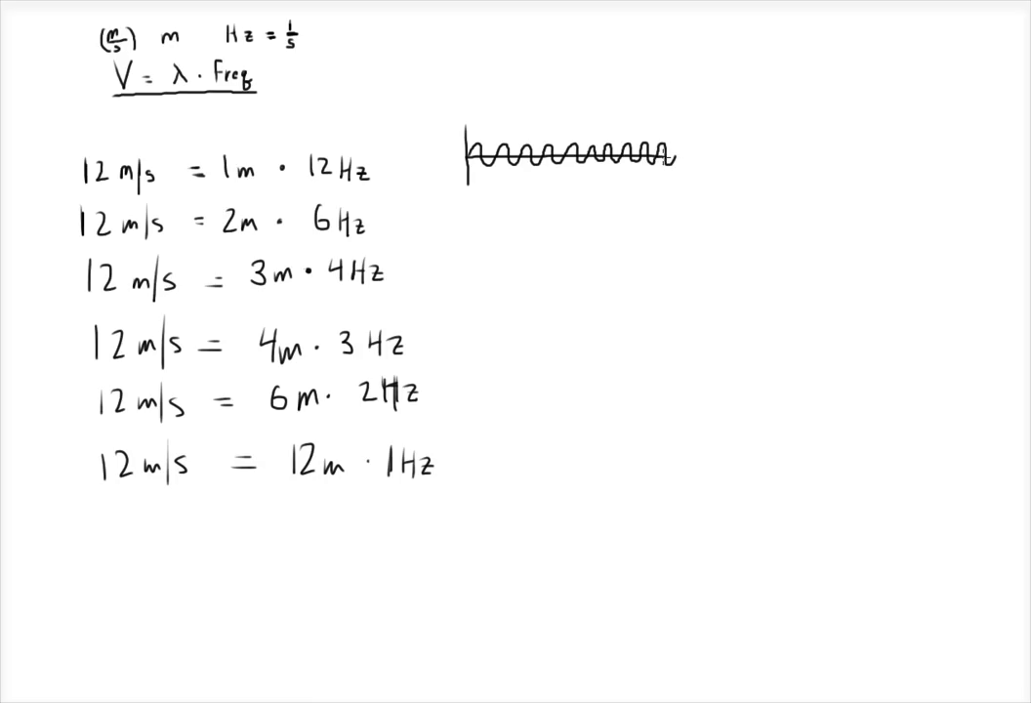
{"action": "left_click_drag", "start_coordinate": [671, 153], "coordinate": [713, 152]}
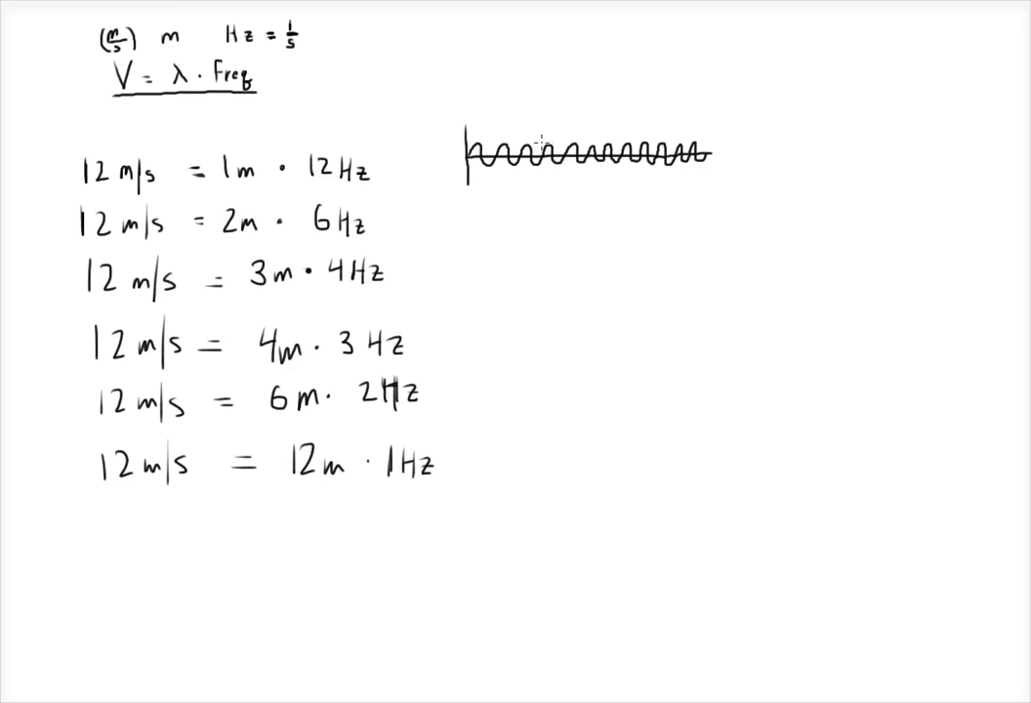
{"action": "mouse_move", "coordinate": [554, 88]}
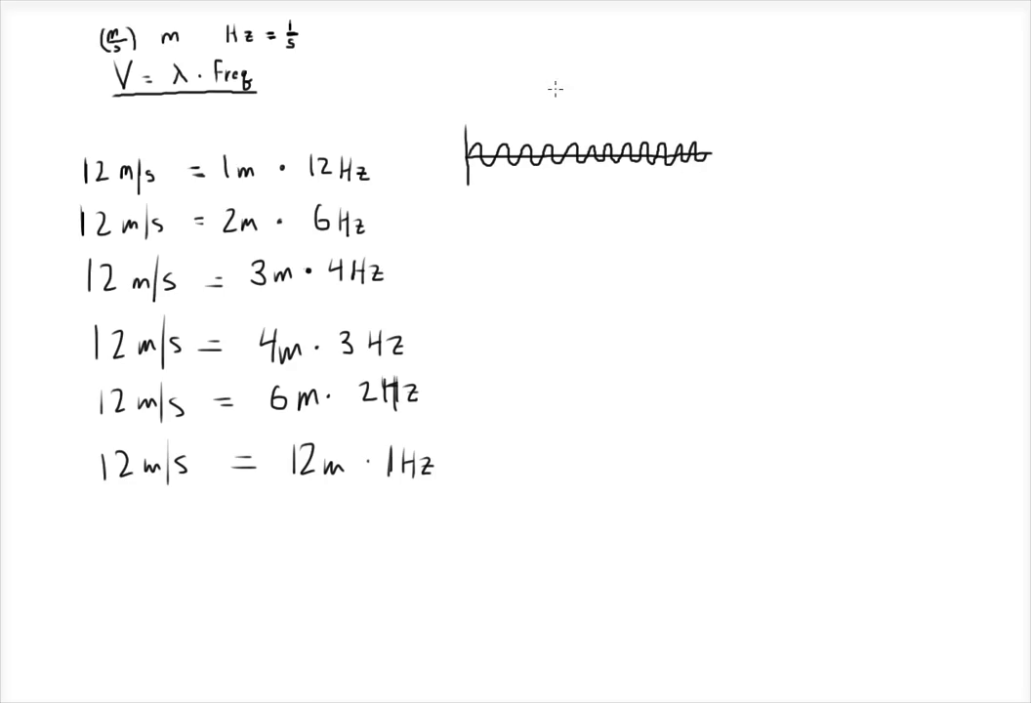
Label the wave '12 cycles' and draw a '1 s' time bar beneath it.
{"action": "type", "text": "12 cycles"}
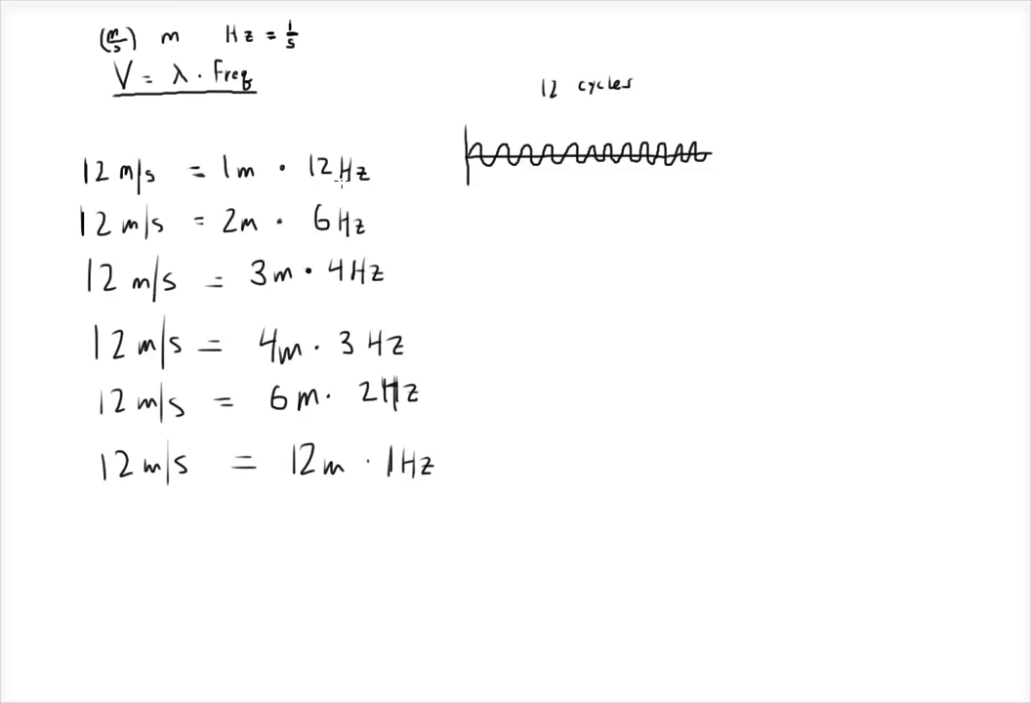
{"action": "mouse_move", "coordinate": [471, 212]}
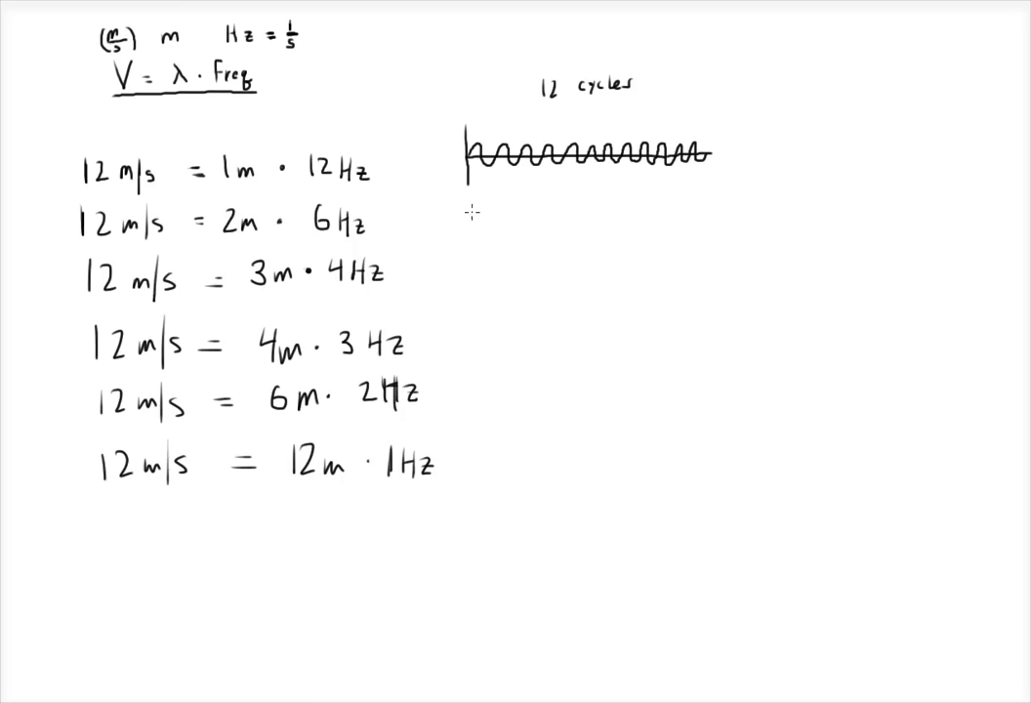
{"action": "left_click_drag", "start_coordinate": [472, 217], "coordinate": [722, 217]}
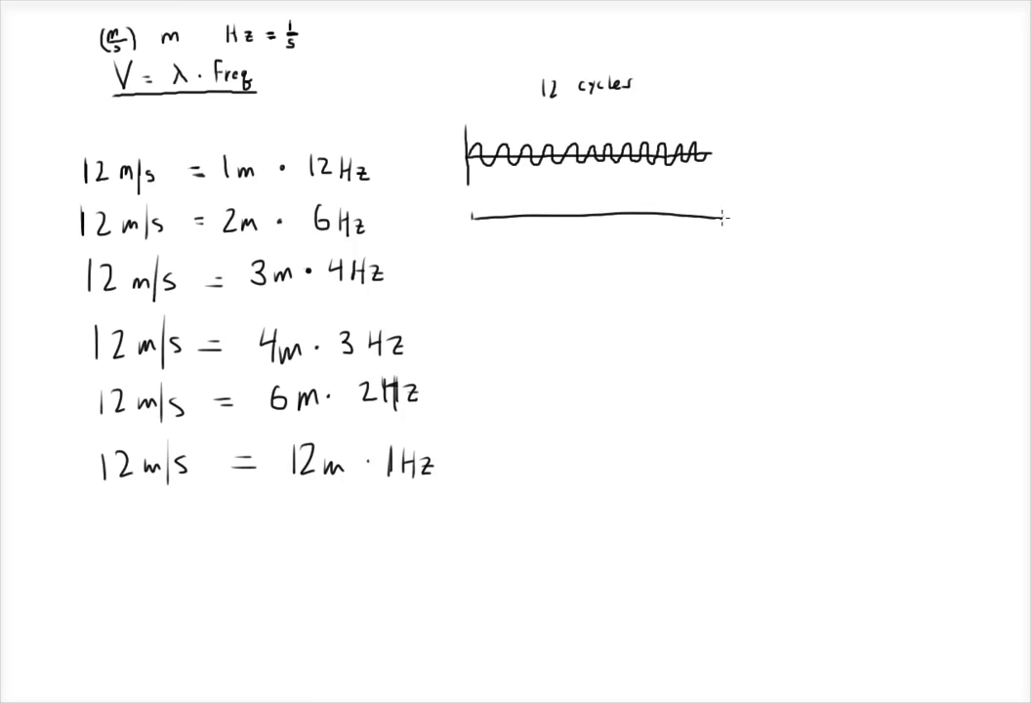
{"action": "type", "text": "s"}
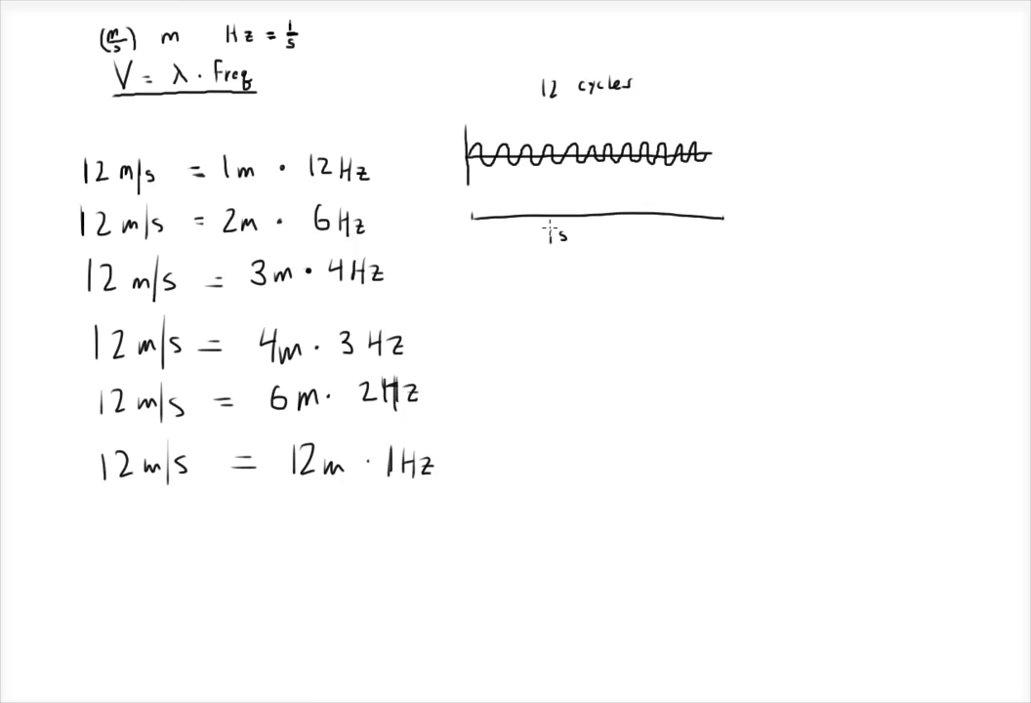
{"action": "mouse_move", "coordinate": [447, 146]}
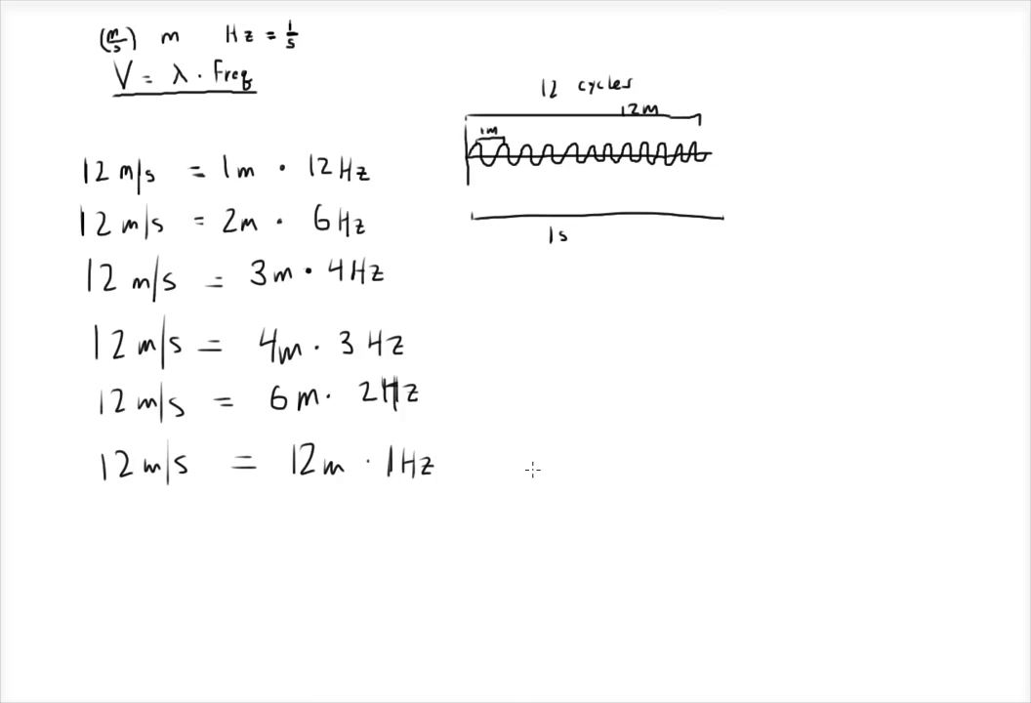
Draw a second wave with one long cycle, bracketed as 12 m above and below.
{"action": "left_click_drag", "start_coordinate": [517, 449], "coordinate": [785, 446]}
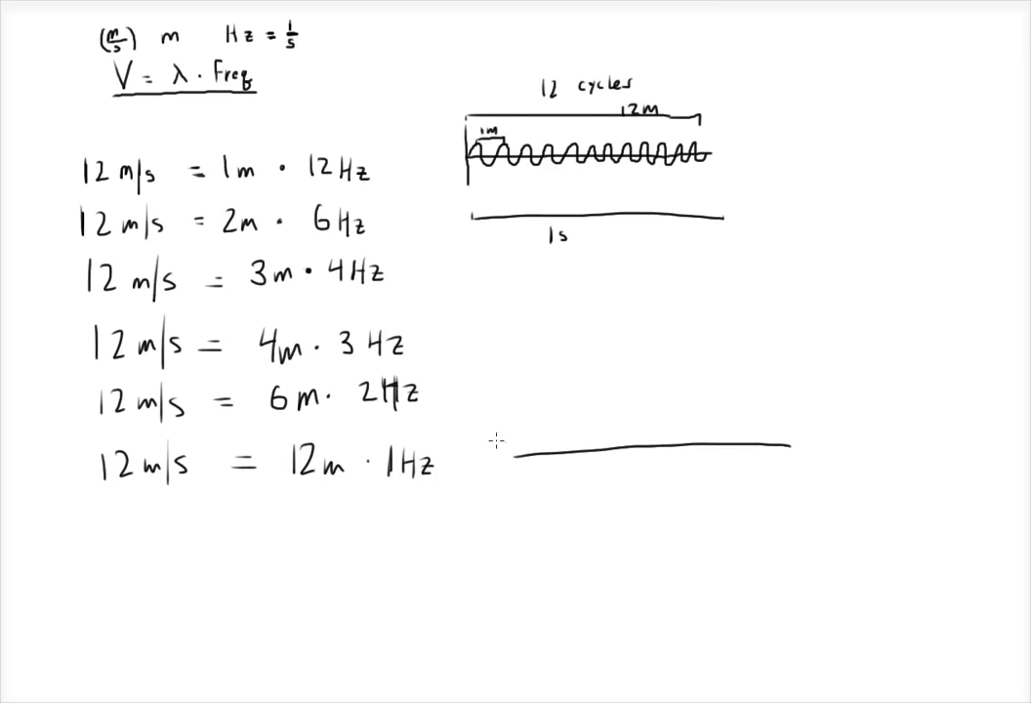
{"action": "left_click_drag", "start_coordinate": [512, 405], "coordinate": [510, 527]}
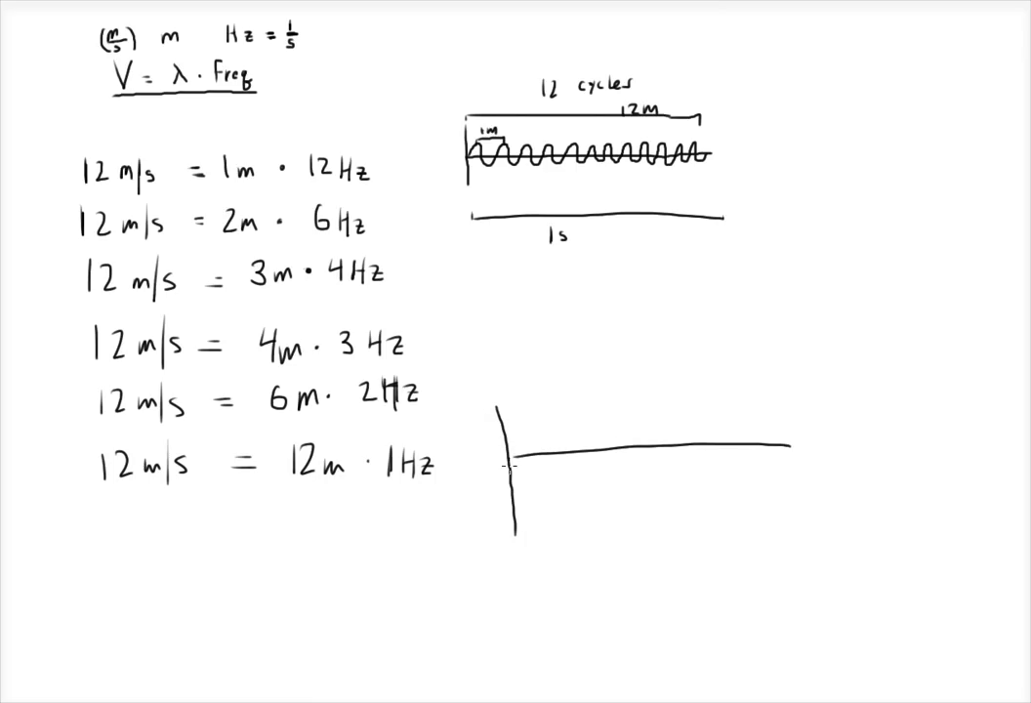
{"action": "left_click_drag", "start_coordinate": [510, 466], "coordinate": [604, 417]}
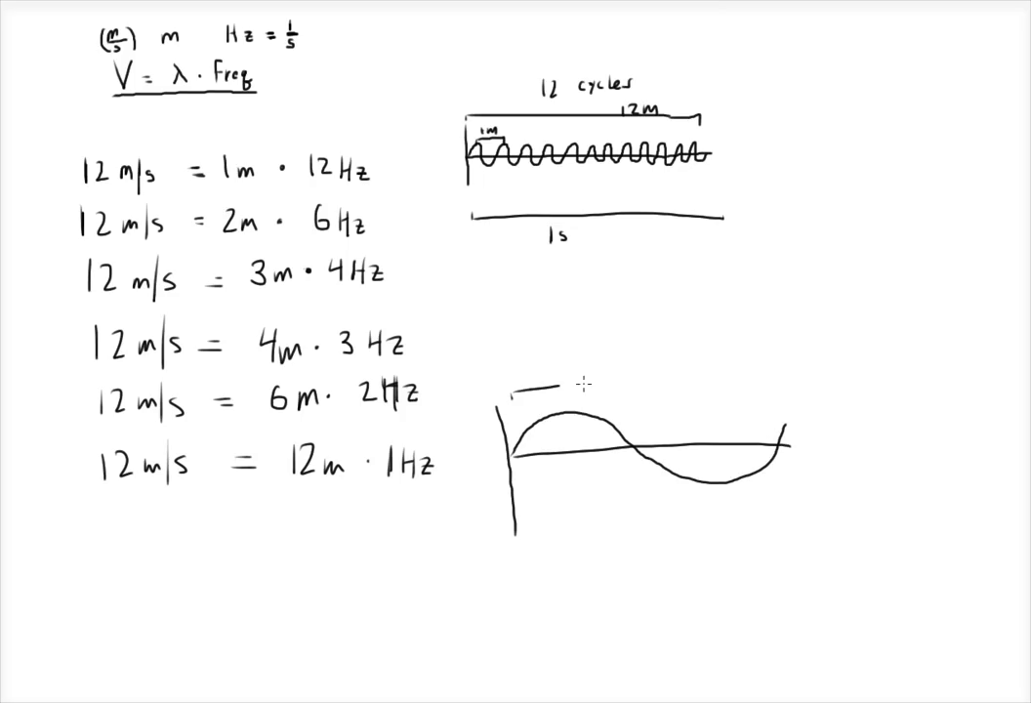
{"action": "left_click_drag", "start_coordinate": [514, 395], "coordinate": [785, 391]}
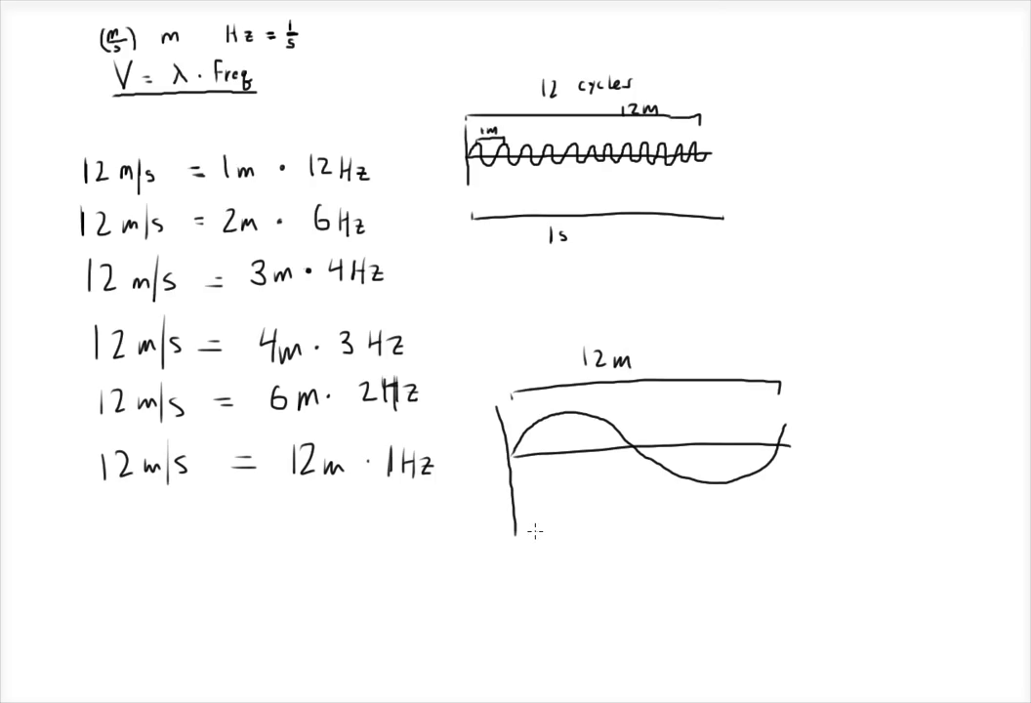
{"action": "left_click_drag", "start_coordinate": [532, 537], "coordinate": [798, 537]}
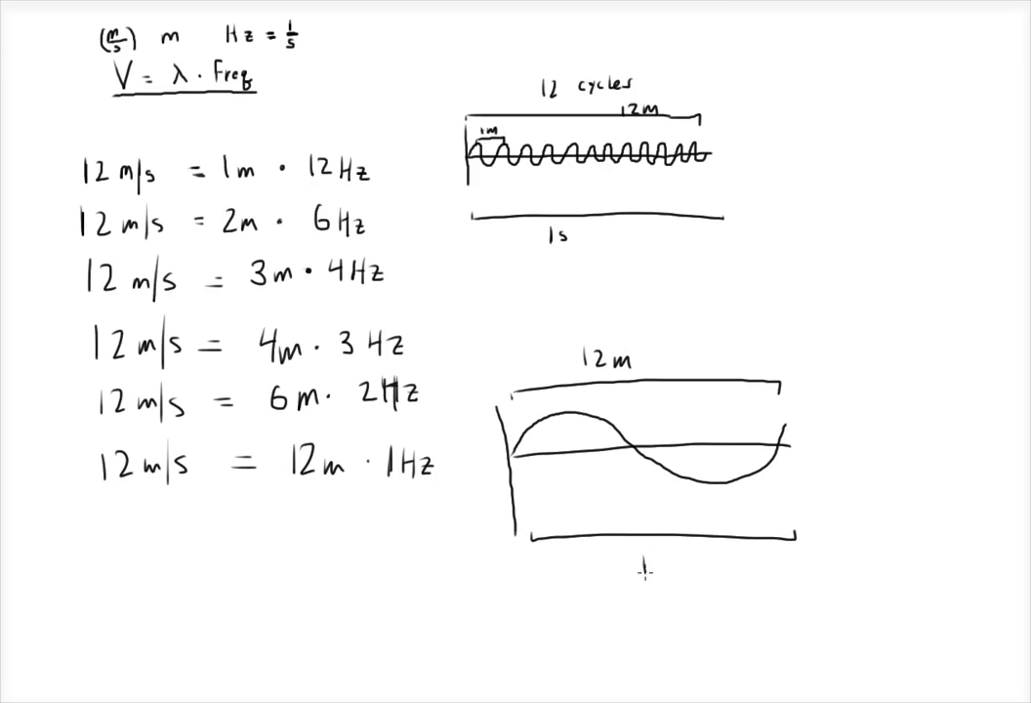